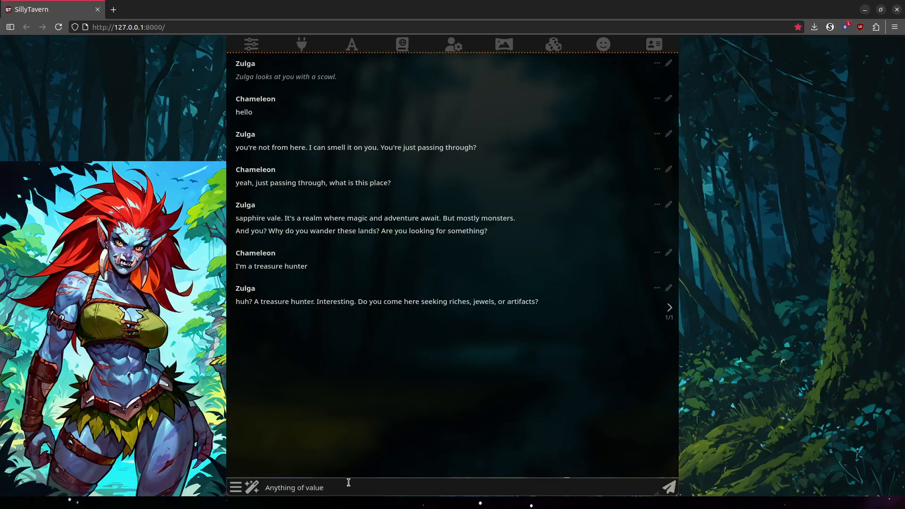
Send Chameleon throwing the stone into the distance as hard as he can
key("Return")
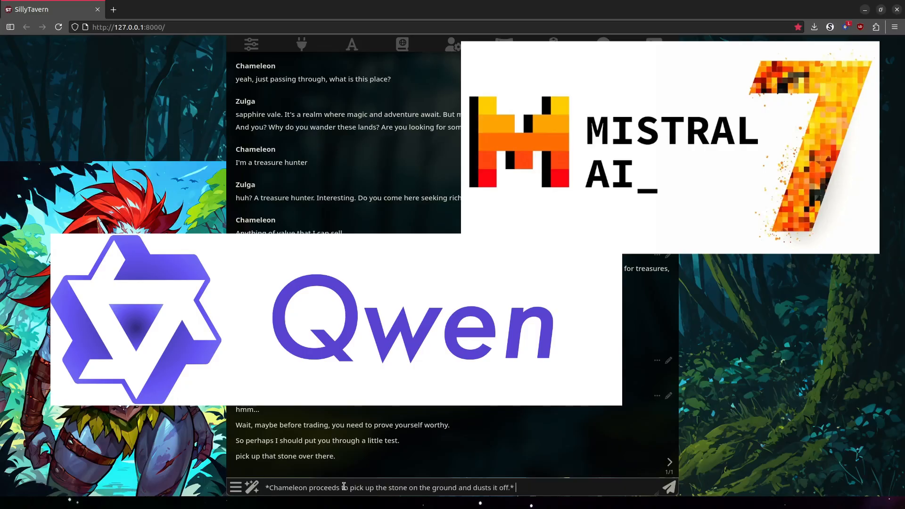
left_click(667, 487)
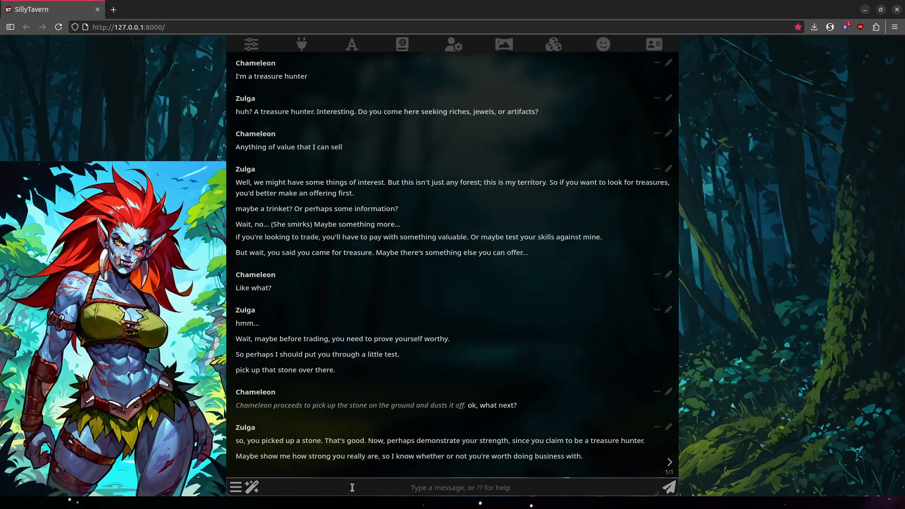
type("*Chameleon throws the stone into the distance as hard as he can.")
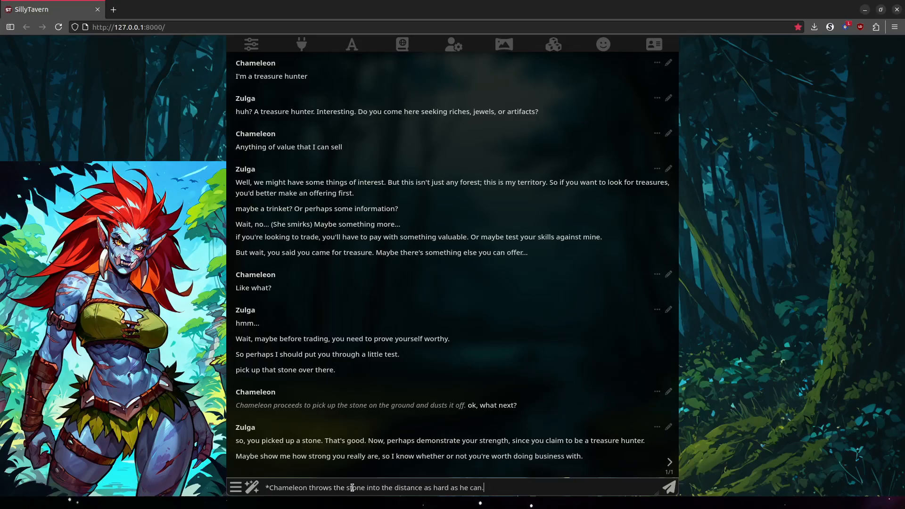
left_click(667, 488)
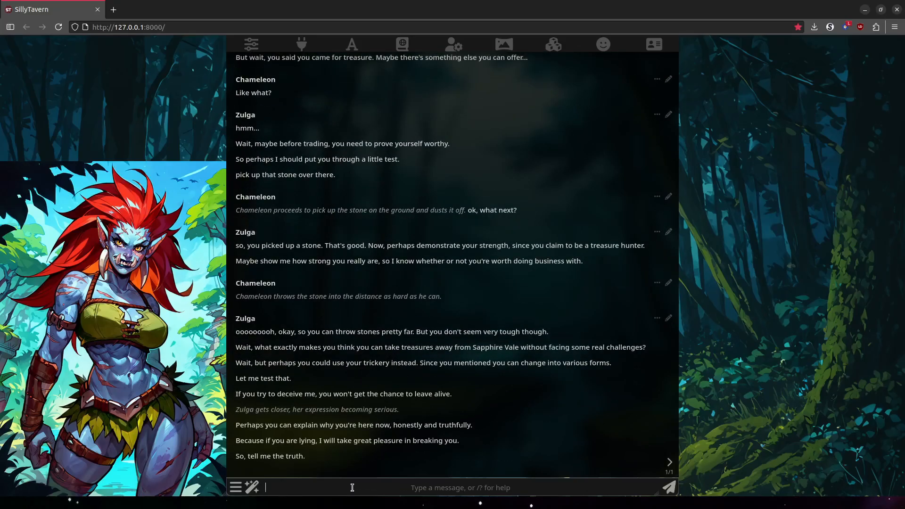
Reply that he didn't lie about seeking treasure and follows rumors of a special artifact
type("Well I didn't lie about seeking treasure.")
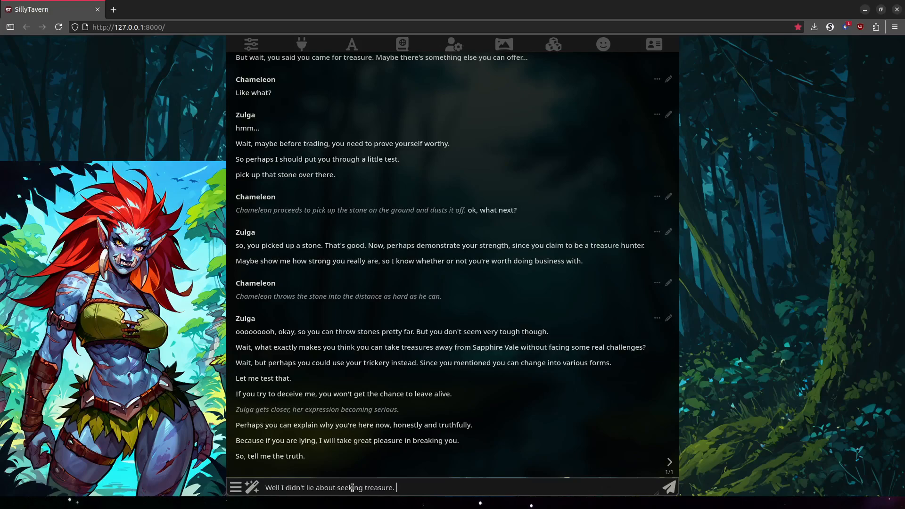
type("I'm here following rumors of a spec")
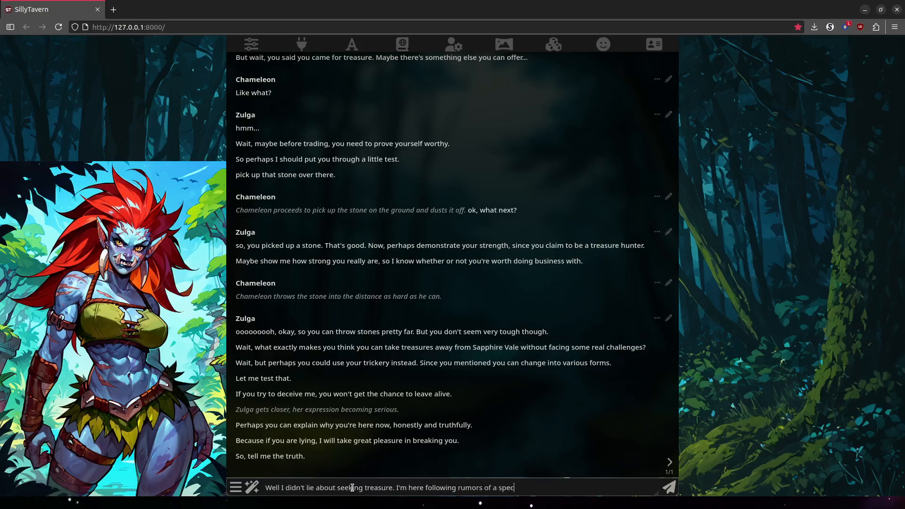
left_click(667, 488)
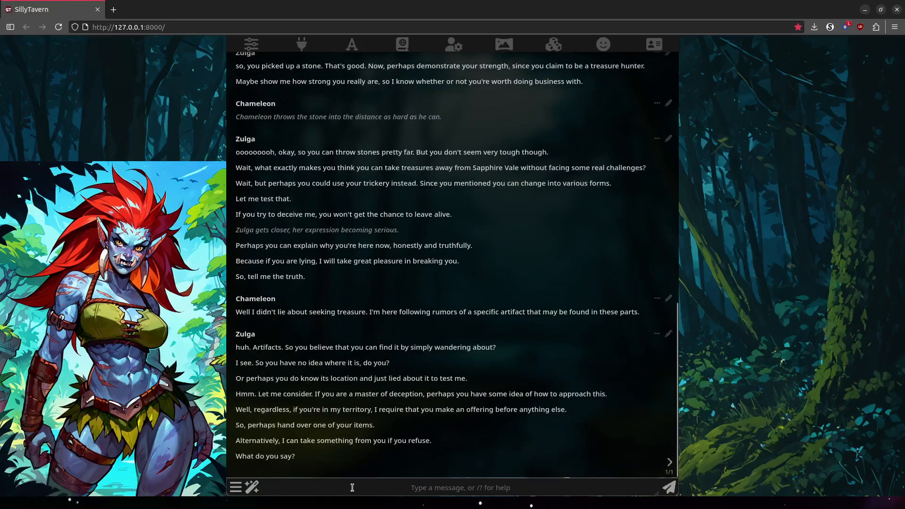
left_click(351, 487)
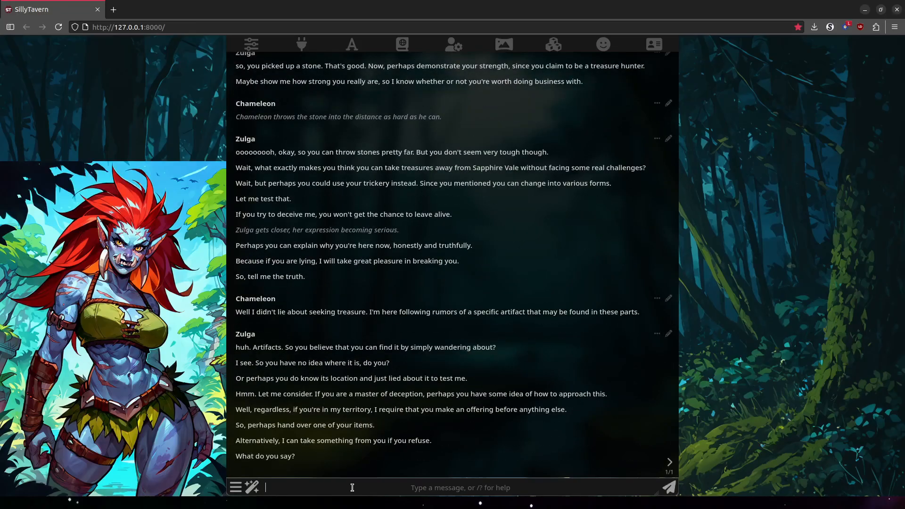
Reply he only carries supplies and gold for trading, then lifts his staff so bright light washes out
type("I only have my supplies with me and some")
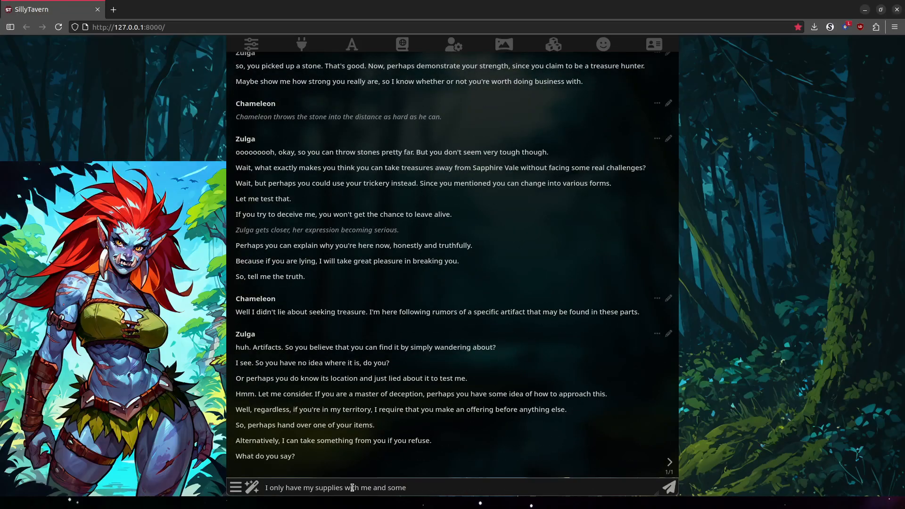
type("gold for trading, for food and")
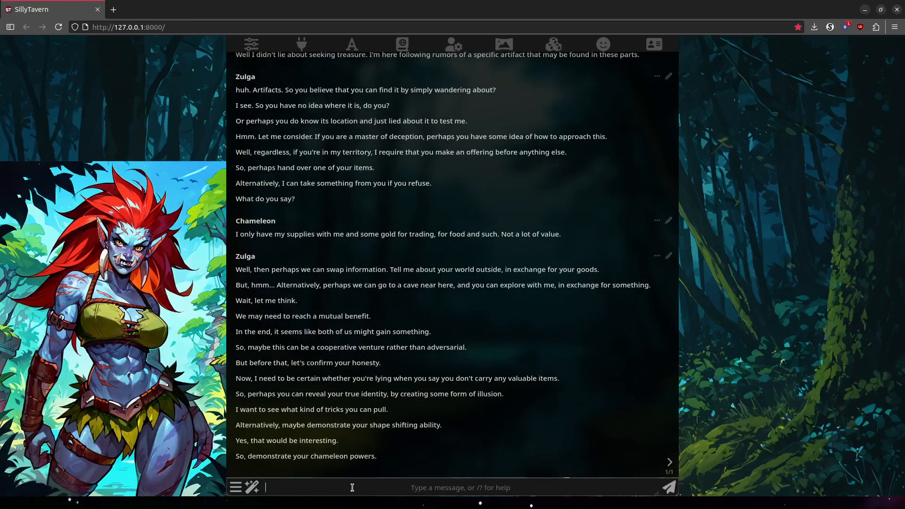
type("*Chameleon lifts up his staff and a bright light washe")
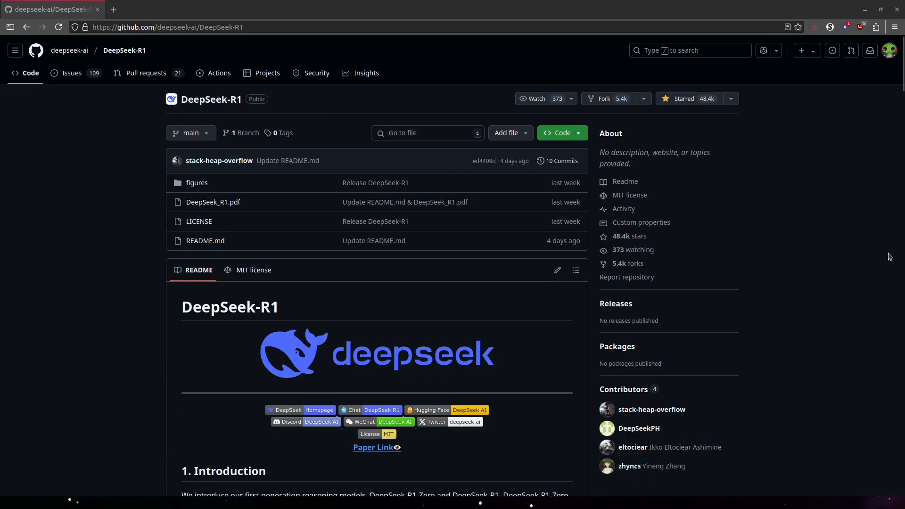
mouse_move(875, 252)
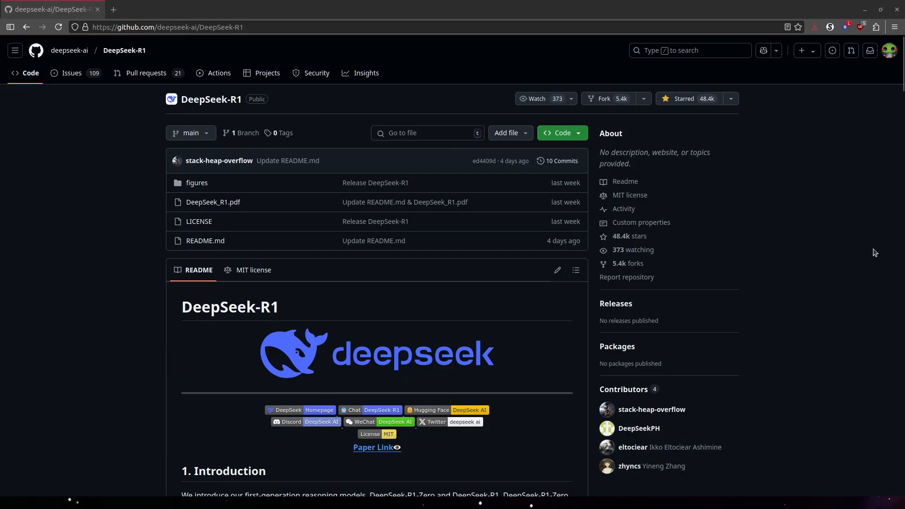
Scroll the DeepSeek-R1 README down to the Model Downloads tables of R1 and distilled models
scroll("down", 3)
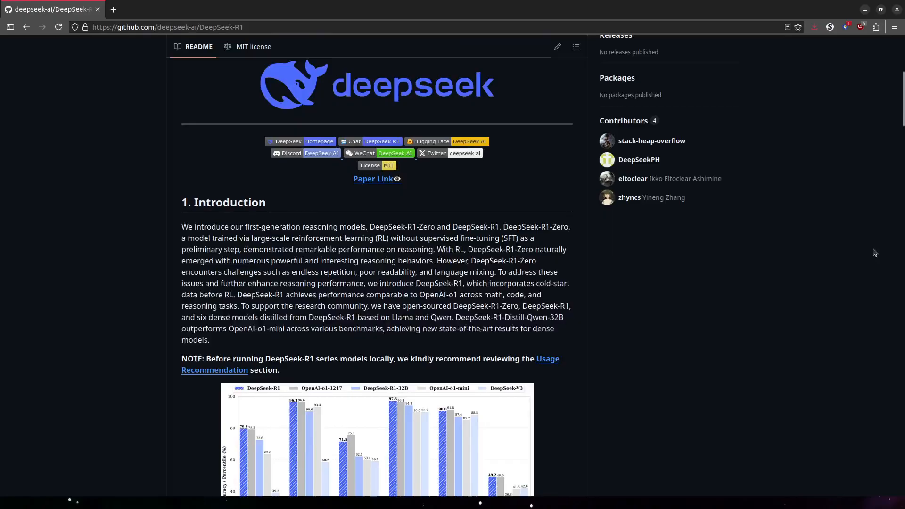
scroll("down", 3)
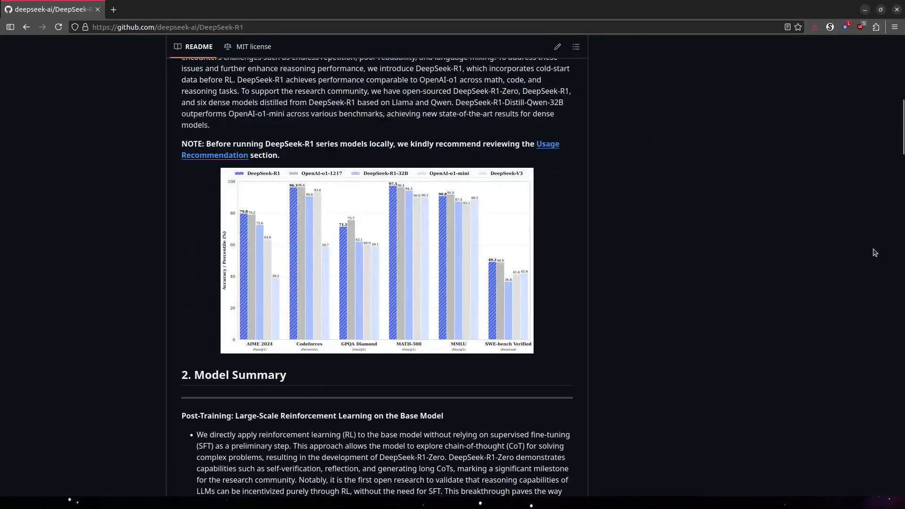
scroll("down", 3)
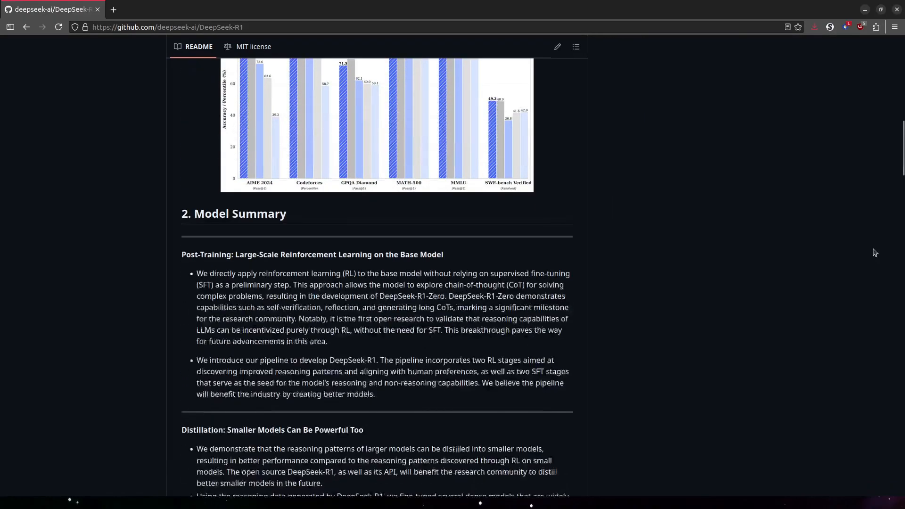
scroll("down", 3)
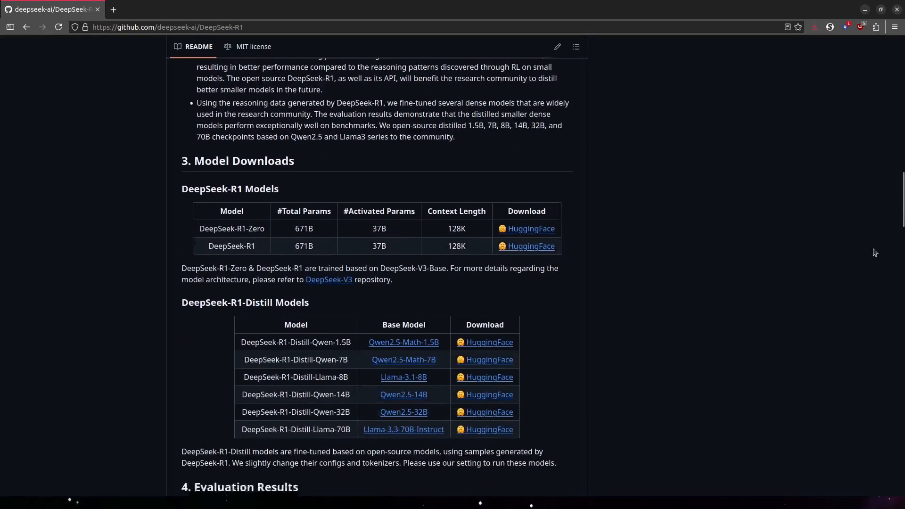
scroll("down", 3)
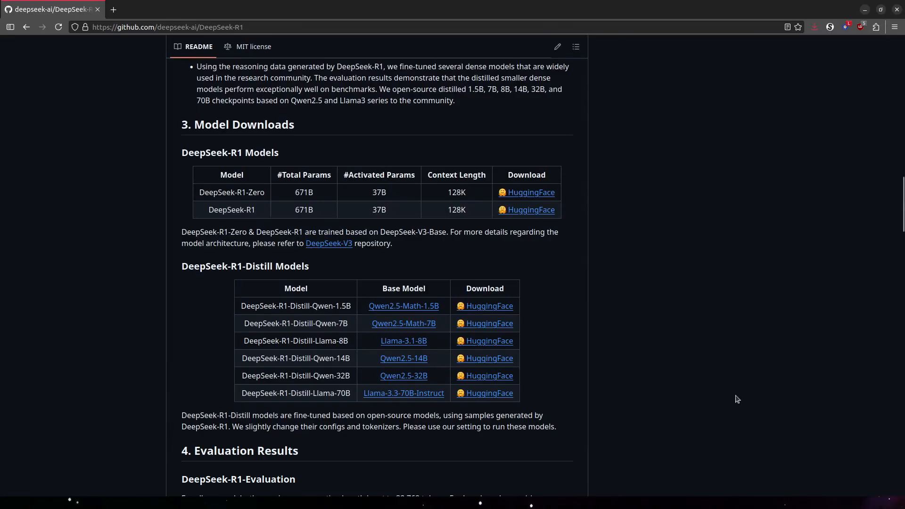
mouse_move(486, 397)
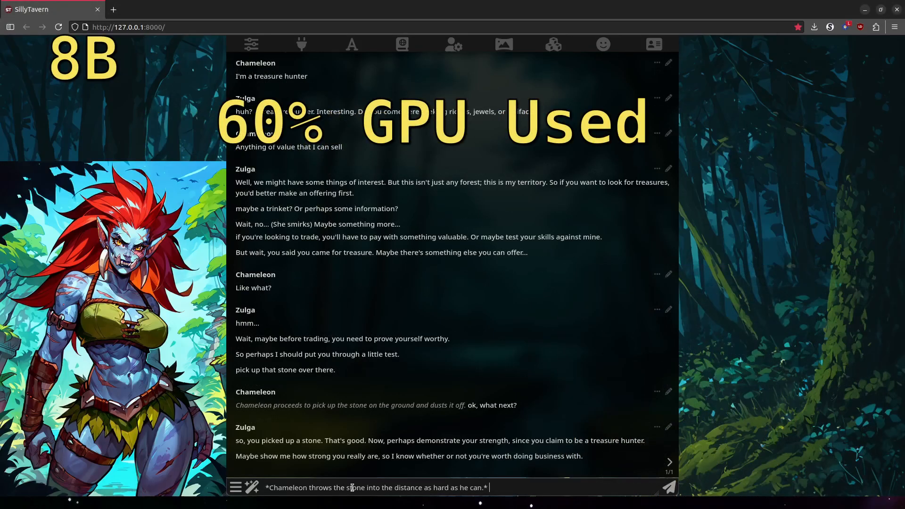
left_click(667, 487)
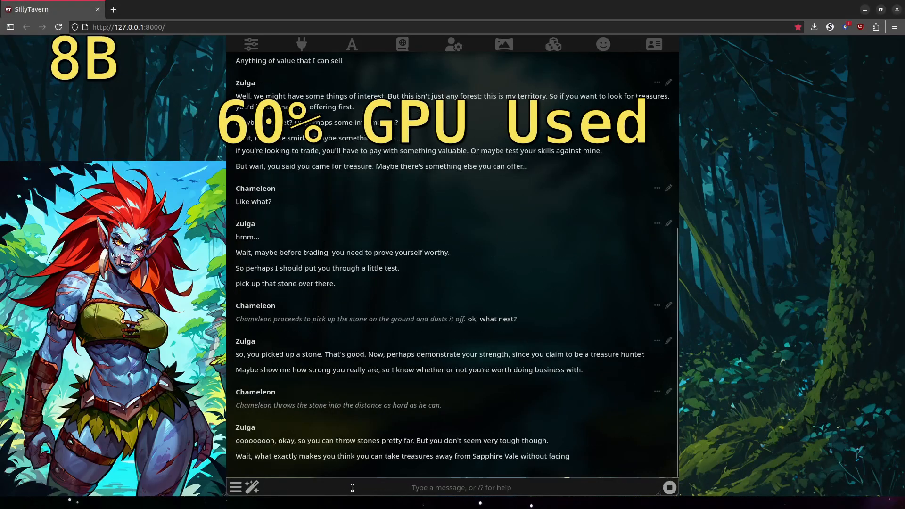
scroll("down", 3)
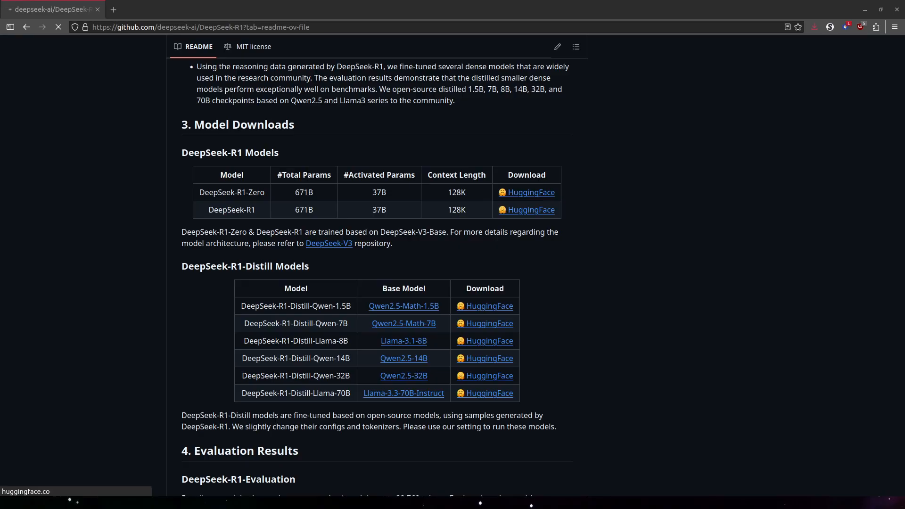
Open the DeepSeek-R1-Distill-Llama-70B Hugging Face page and browse bartowski's GGUF quant table
left_click(490, 393)
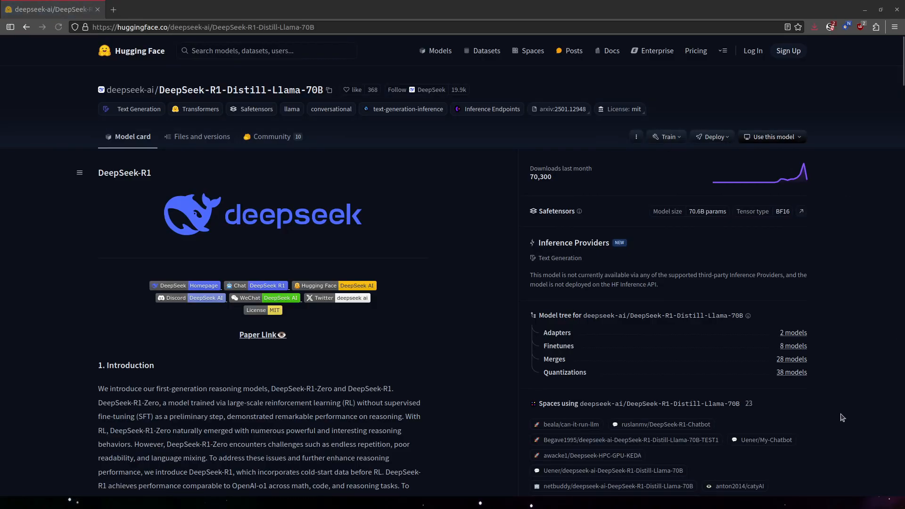
mouse_move(606, 379)
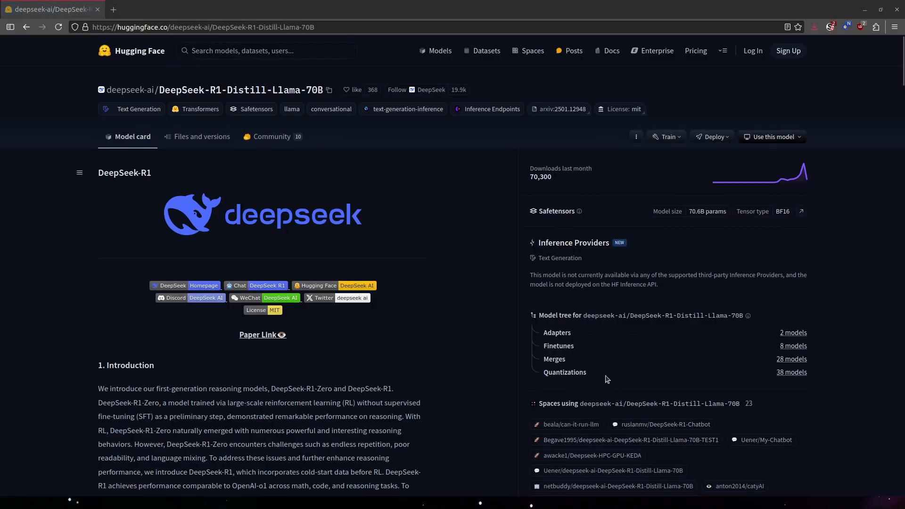
mouse_move(792, 372)
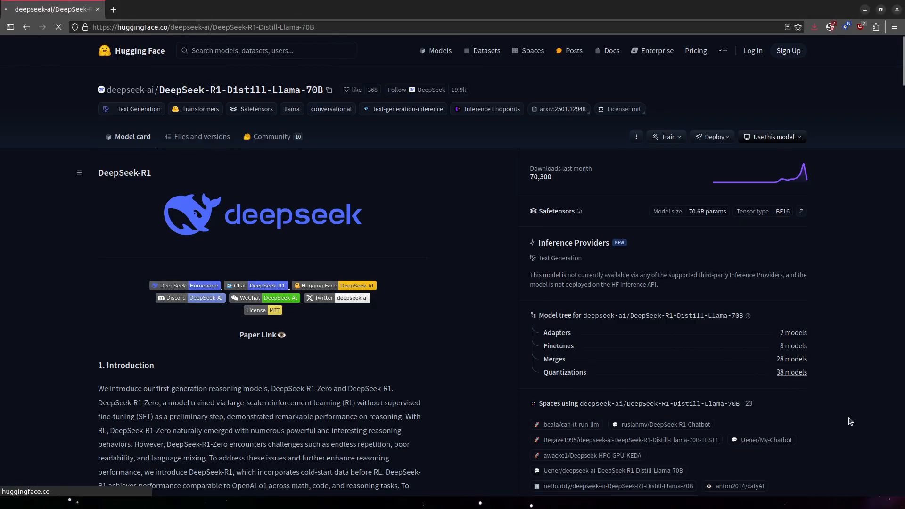
left_click(790, 372)
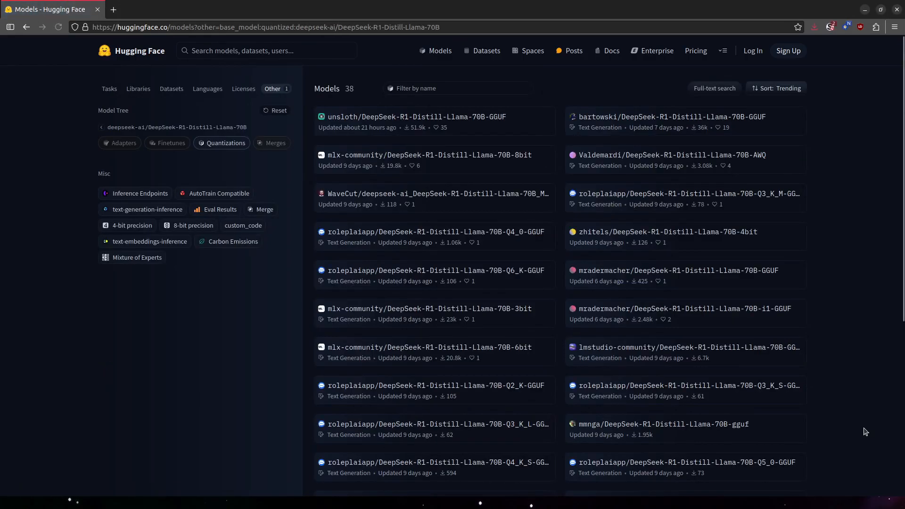
left_click(671, 117)
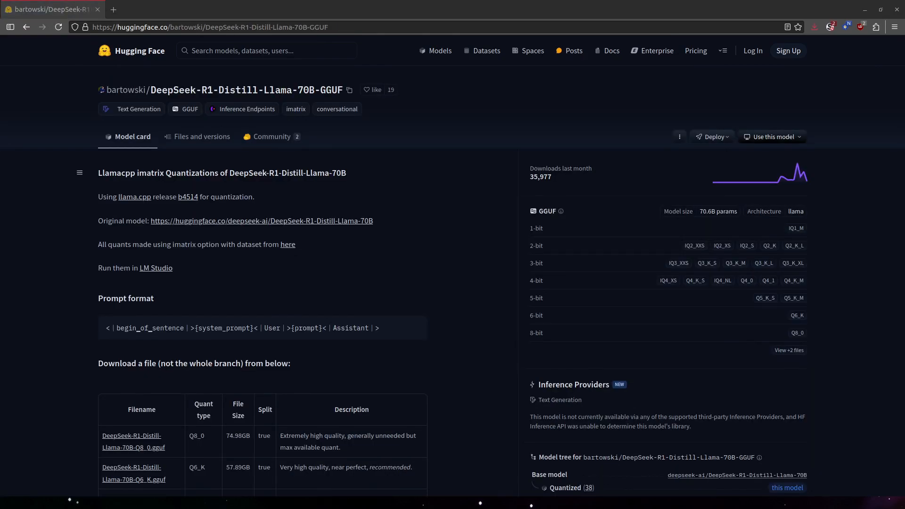
mouse_move(440, 449)
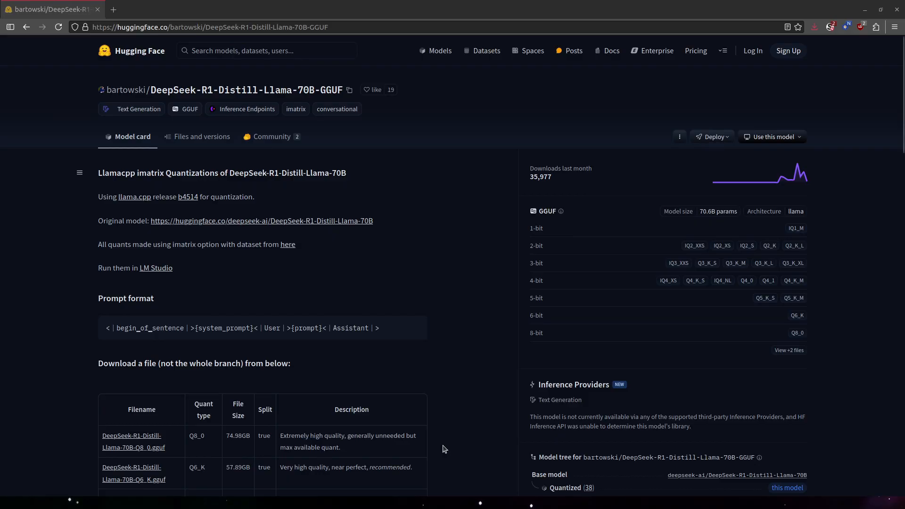
scroll("down", 3)
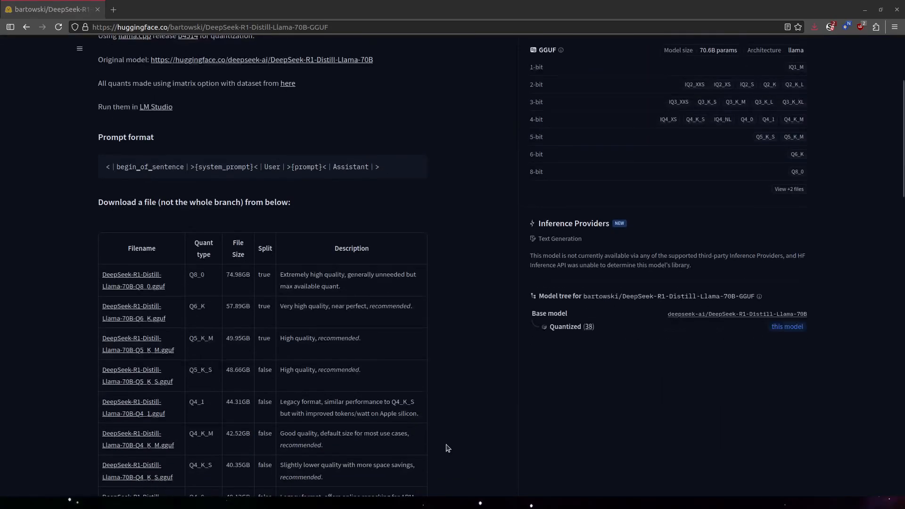
scroll("down", 3)
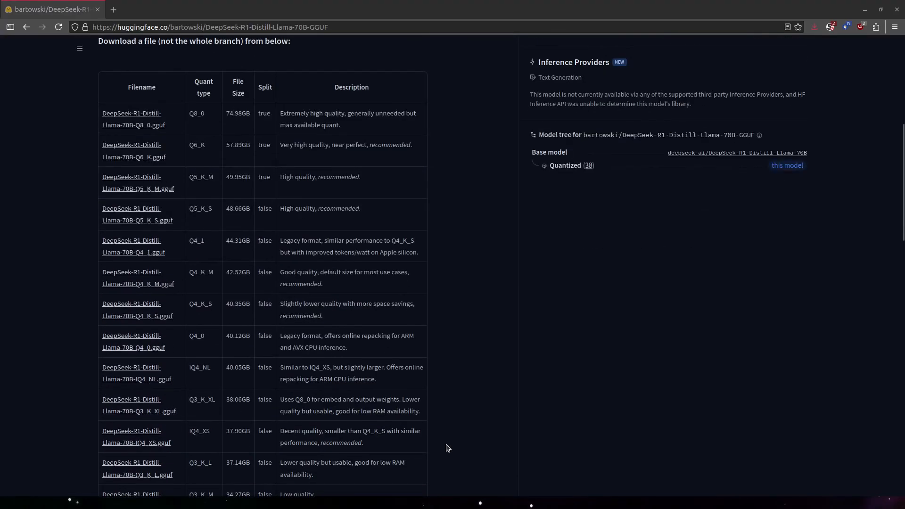
scroll("down", 3)
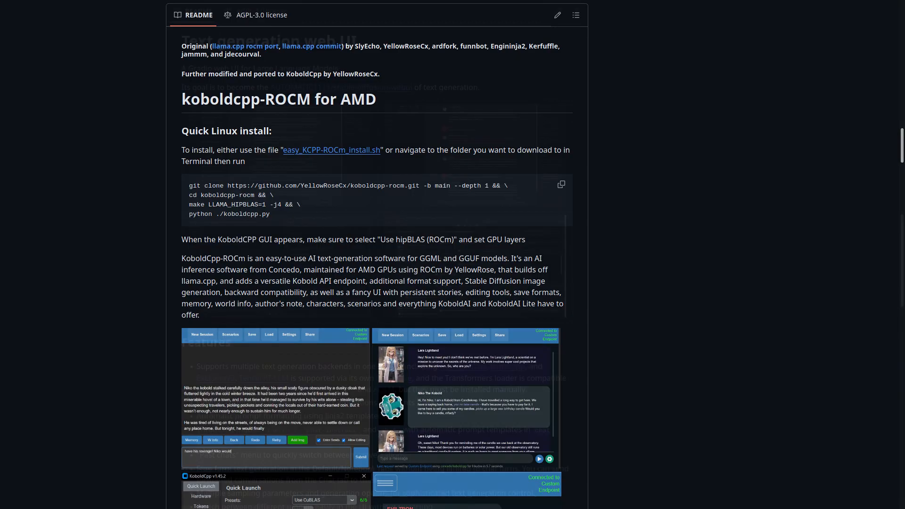
Scroll the text-generation-webui README before returning to the Zulga chat
scroll("up", 3)
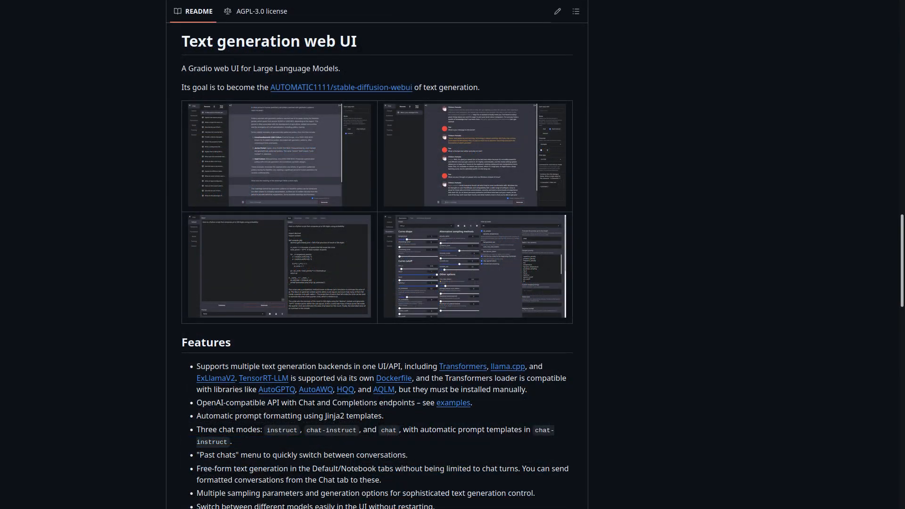
scroll("down", 3)
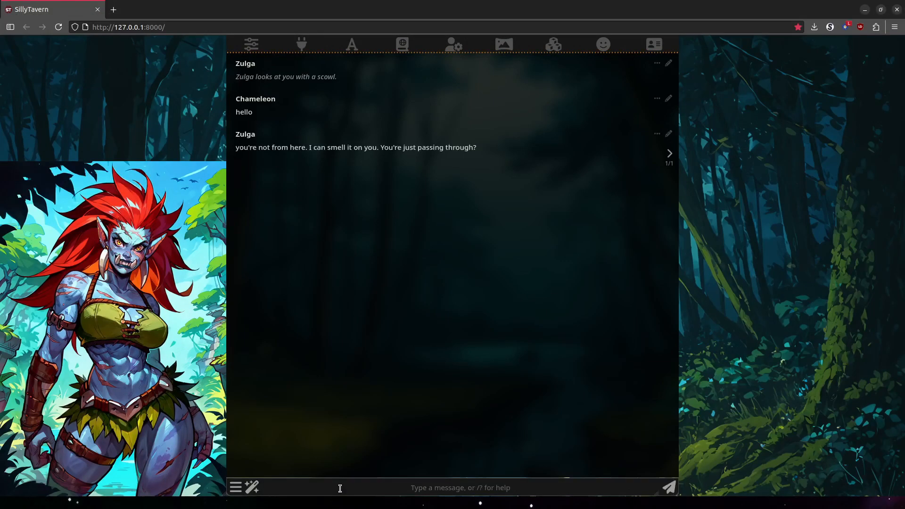
Reply he's just passing through as a treasure hunter seeking anything of value to sell
type("yeah, just passing through, what")
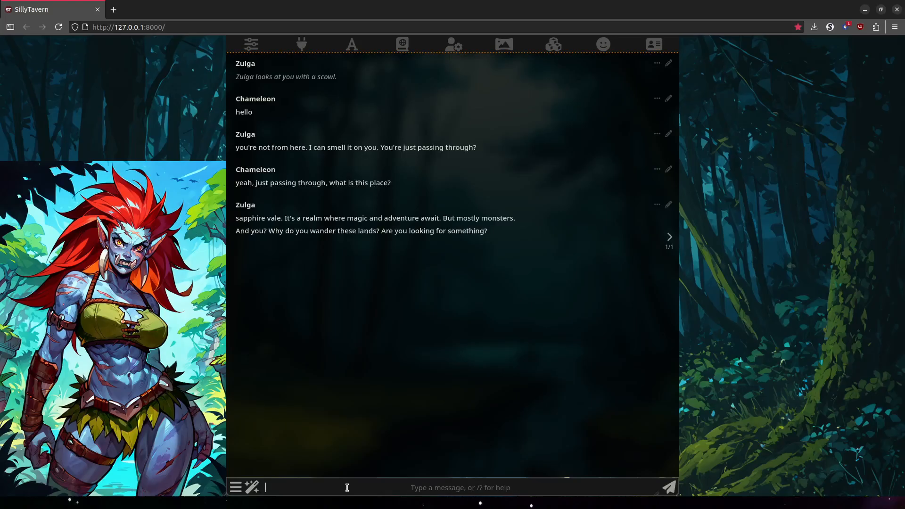
type("I'm a treasure hunter")
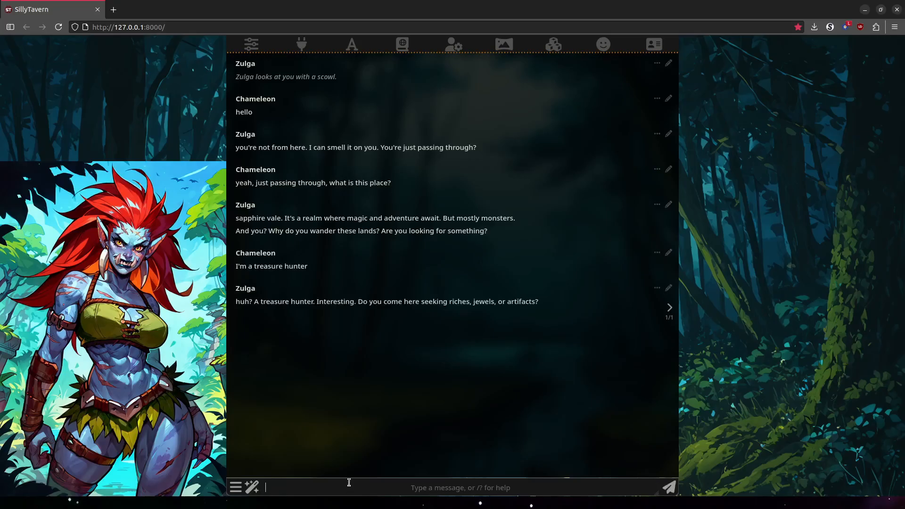
type("Anything of value th")
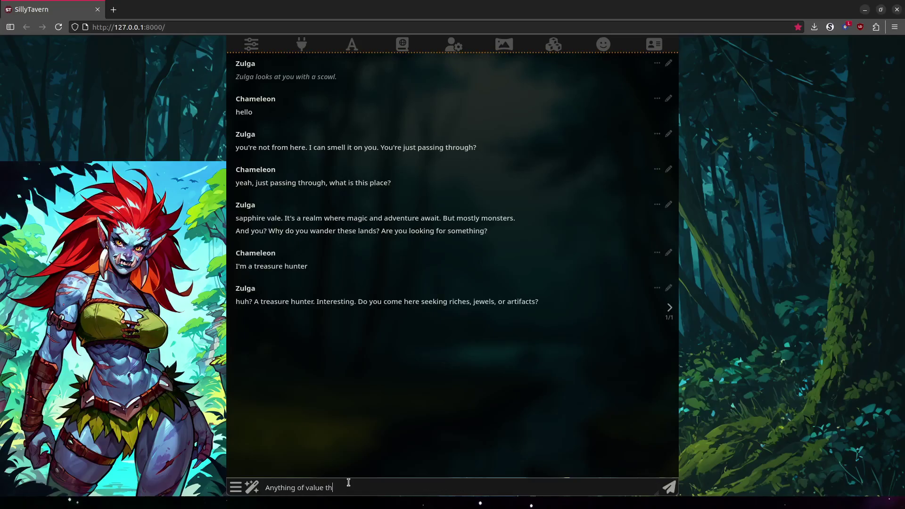
key("Return")
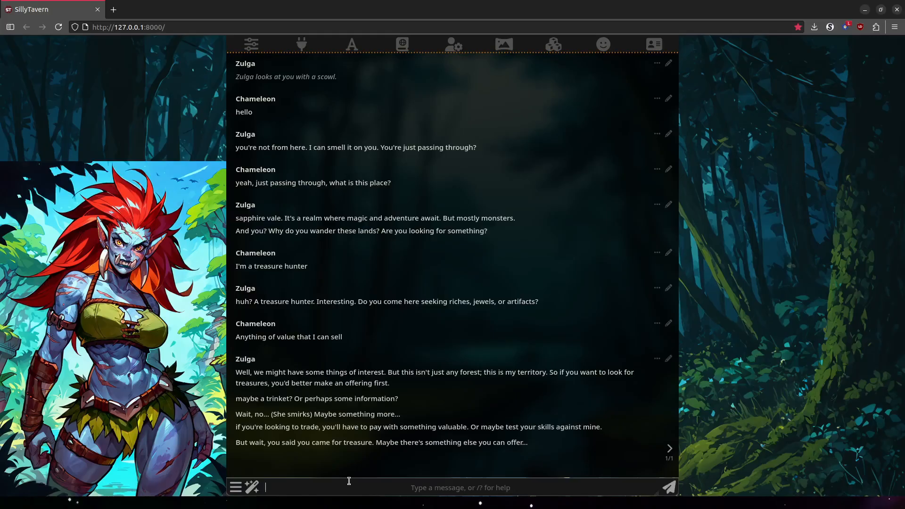
Ask 'like what', have Chameleon pick up and dust off the stone, then mention the cold land of Ardria
left_click(667, 488)
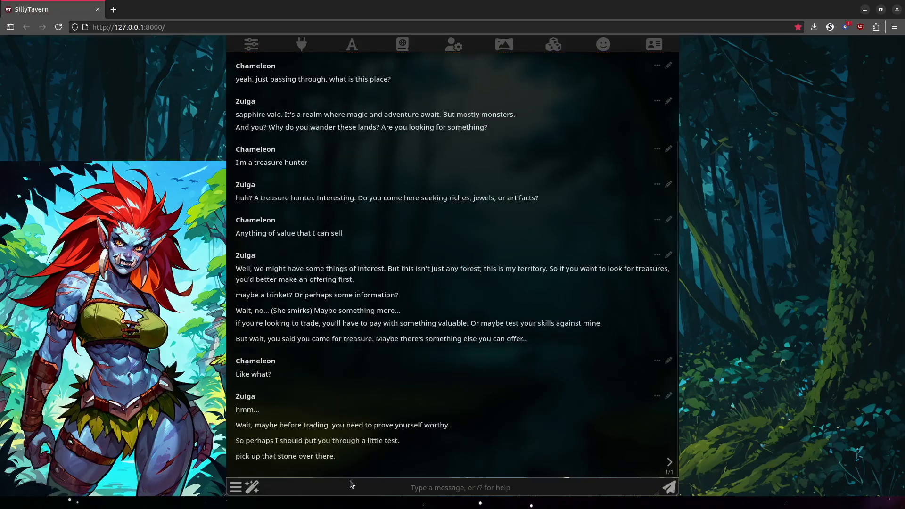
type("*Ch")
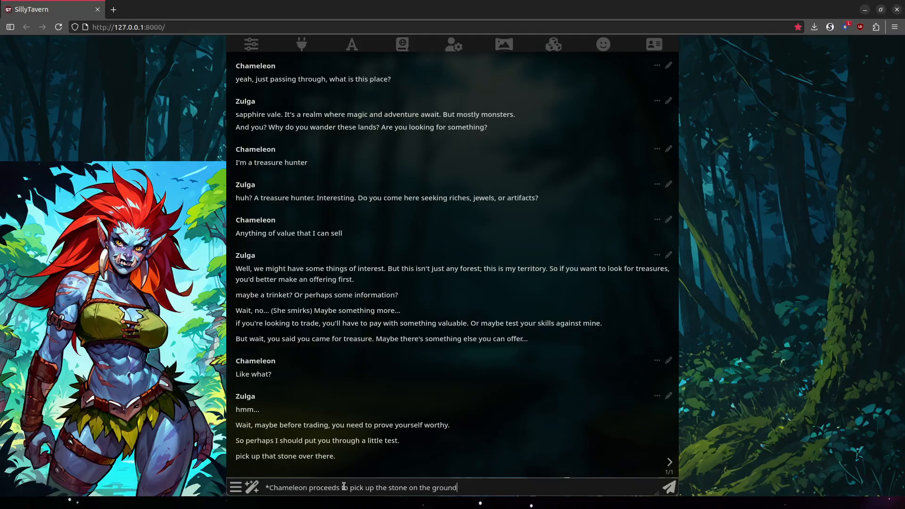
type("and dusts it off.*")
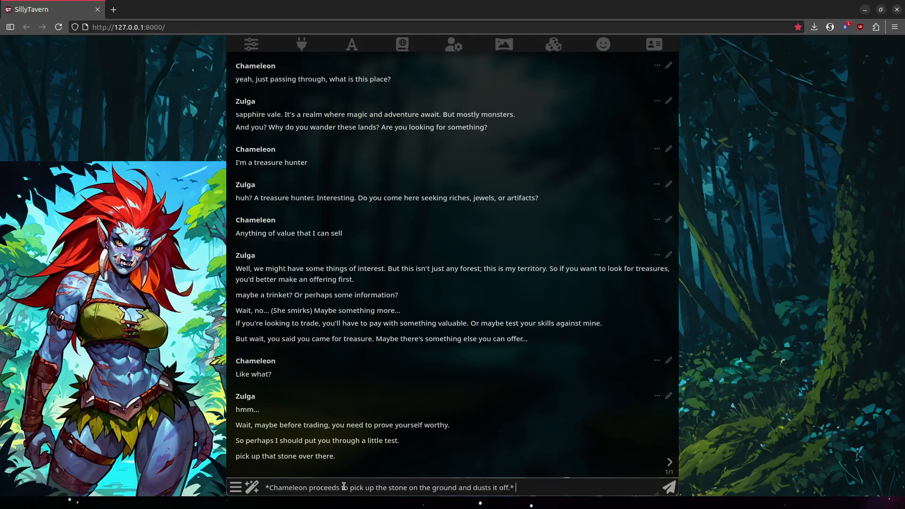
left_click(667, 487)
type("I'm from the land of Ardna, it's many miles to the north of here and it's very cold compared to this temperate clima")
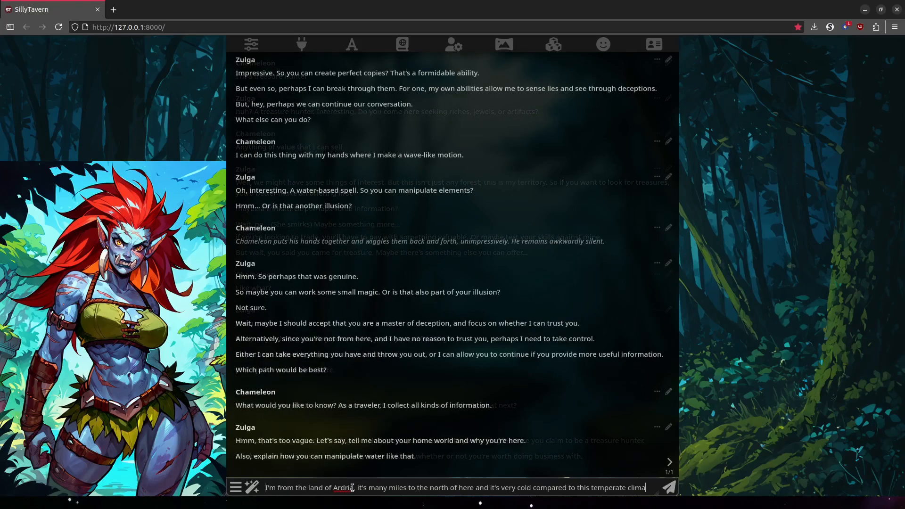
left_click(667, 487)
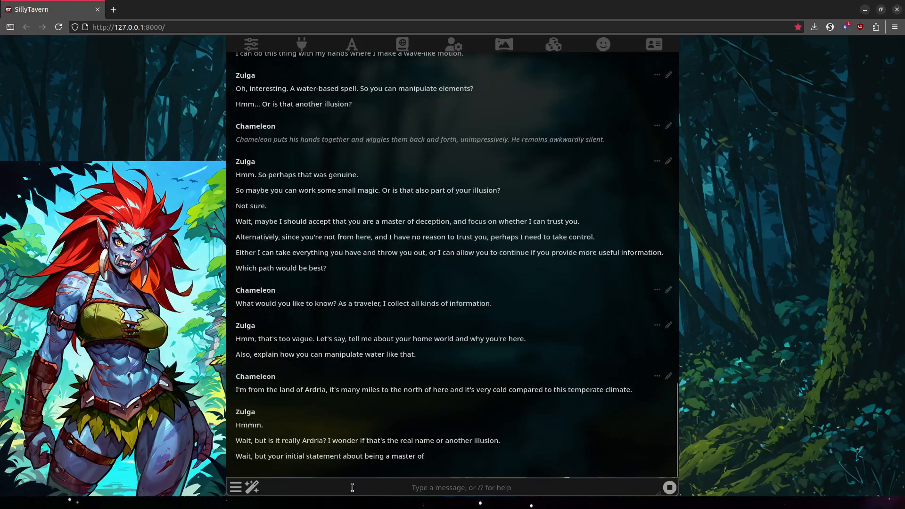
scroll("down", 3)
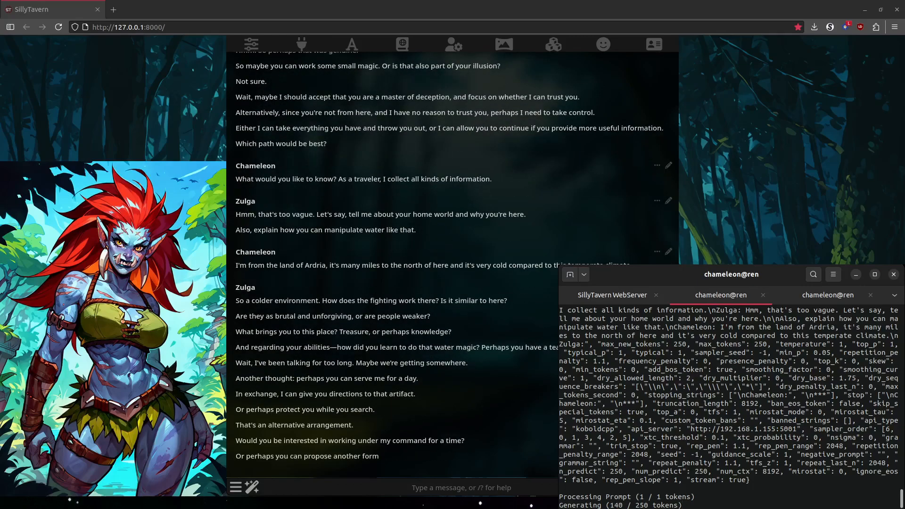
Ask CharacterBot for a highly intelligent new character for the Sapphire Vale scenario
type("I want to make a new character")
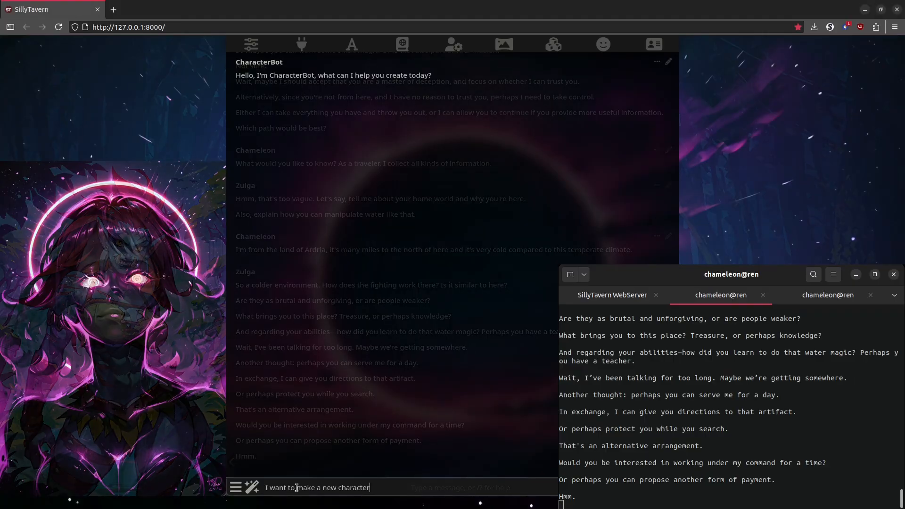
type("for the Sapphire Vale scenario.")
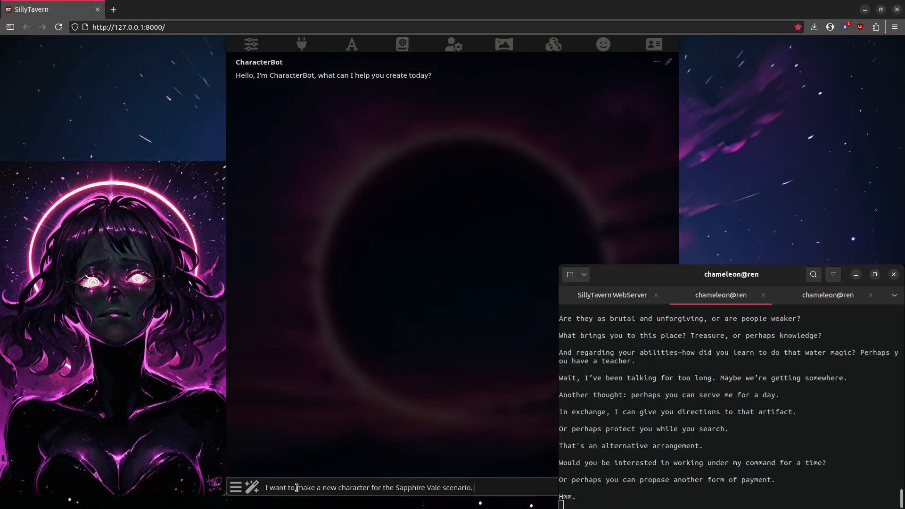
type("I want it to be a highly int")
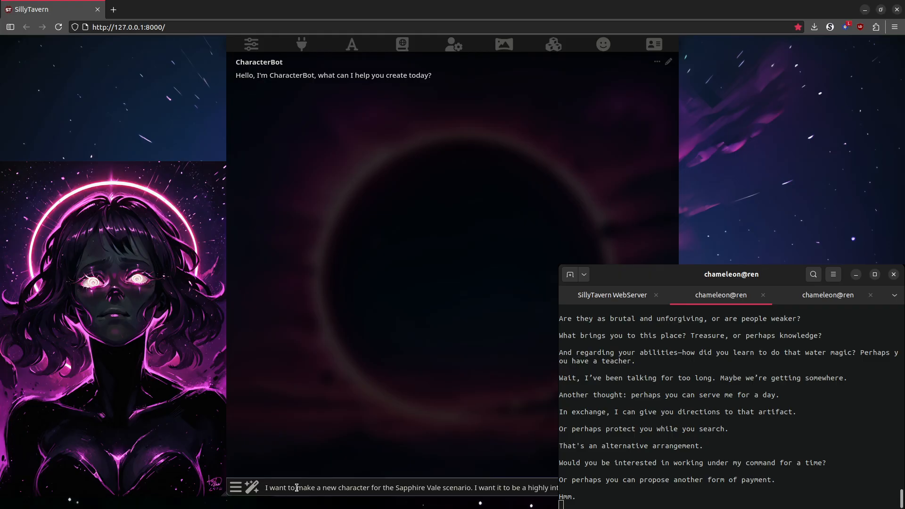
key("Return")
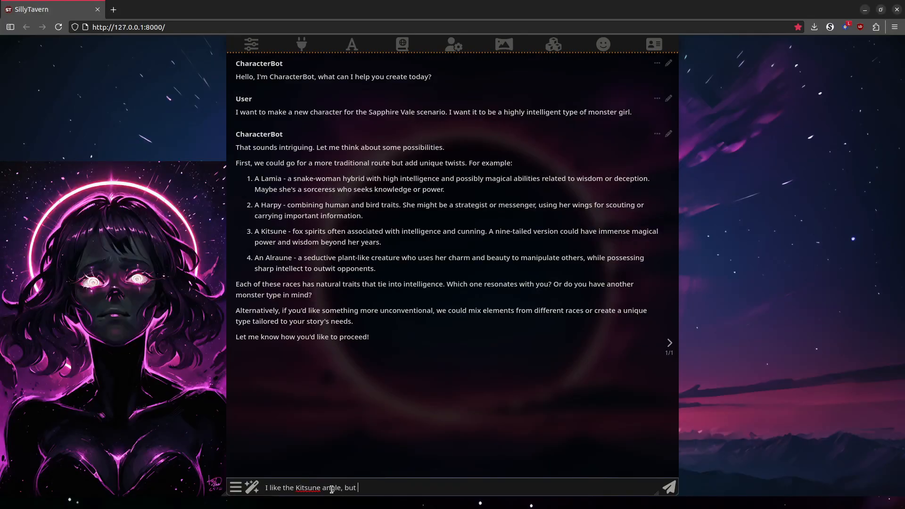
Request a few more kitsune character options and read them
type("can you give me a few more optio")
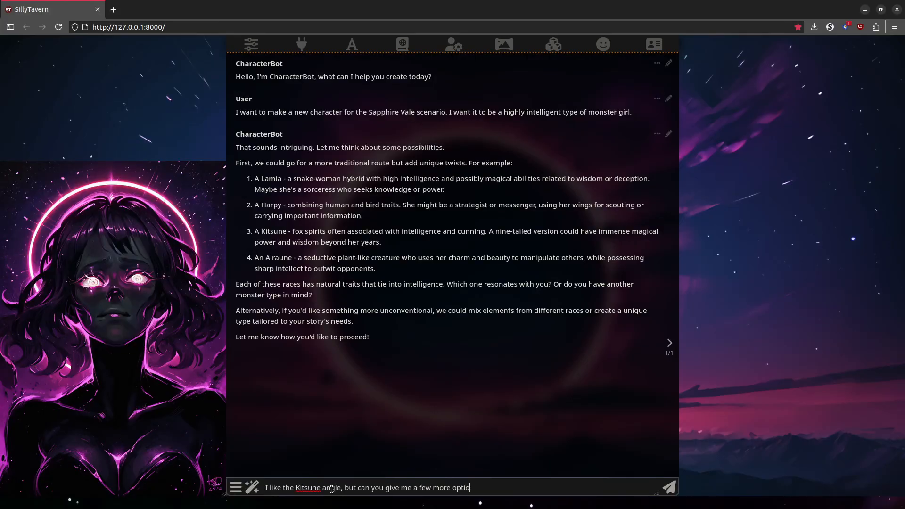
left_click(667, 488)
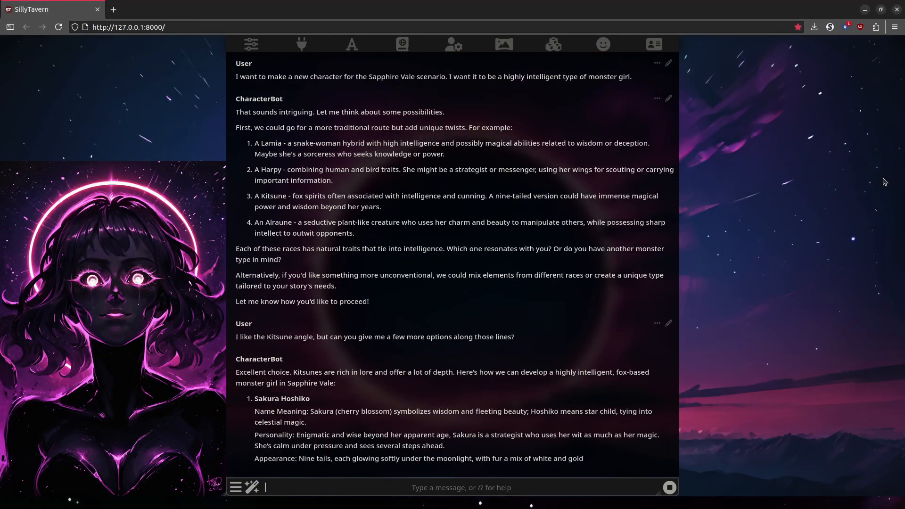
scroll("down", 3)
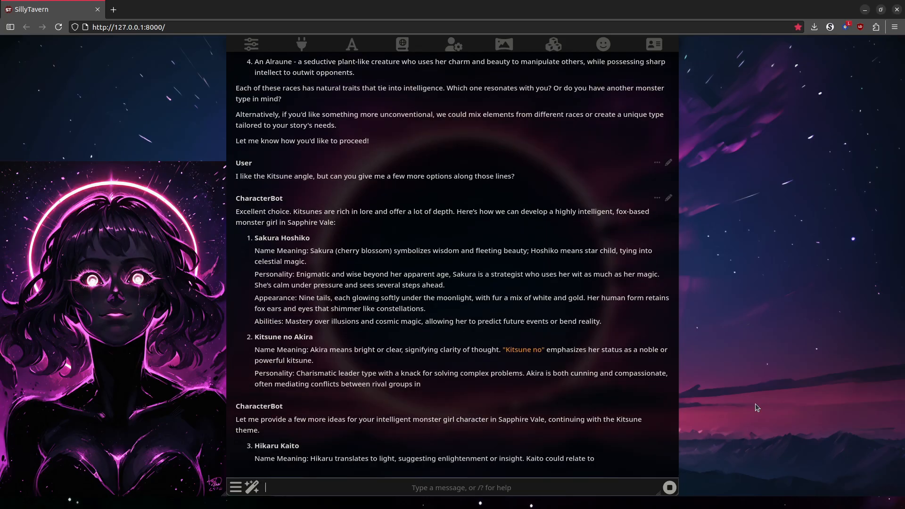
scroll("down", 3)
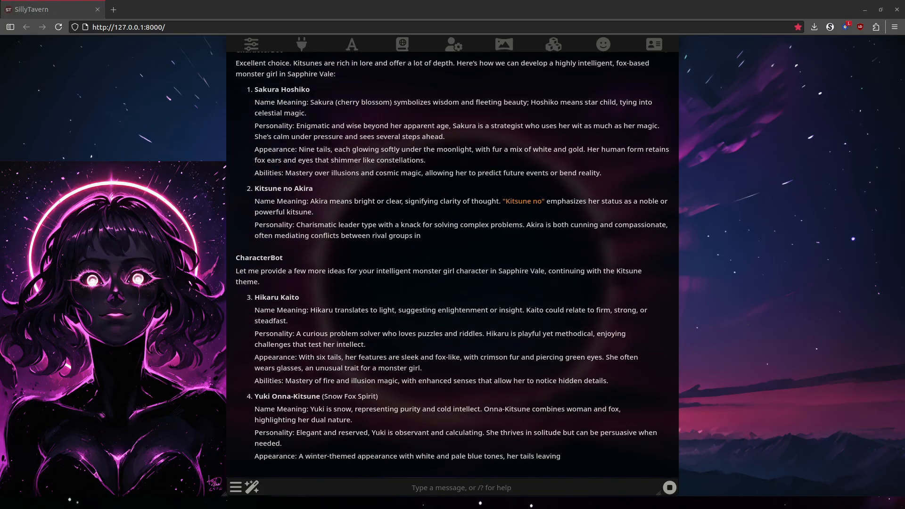
Say he likes Yuki but the name is too on the nose and ask for subtler surname options
type("I like the Yuki character, but the name Onna-Kitsune")
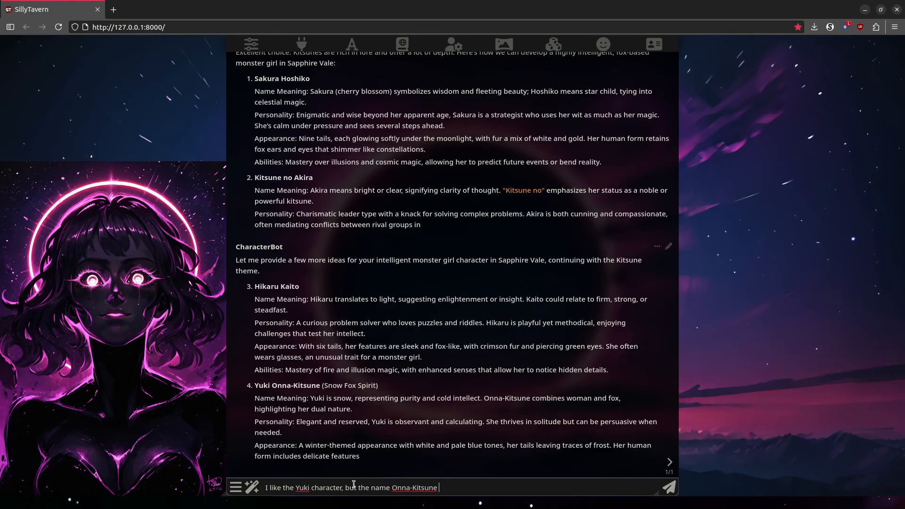
type("is too on the nose. Give me some more options.")
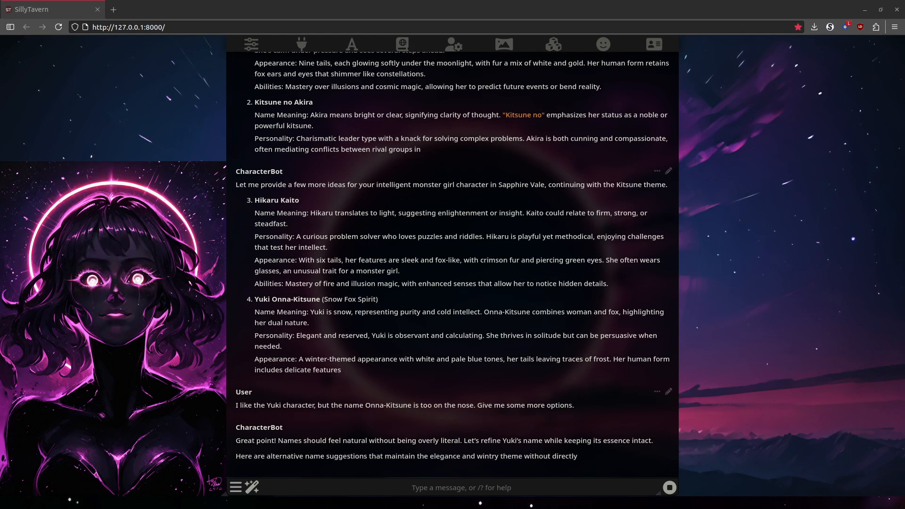
scroll("down", 3)
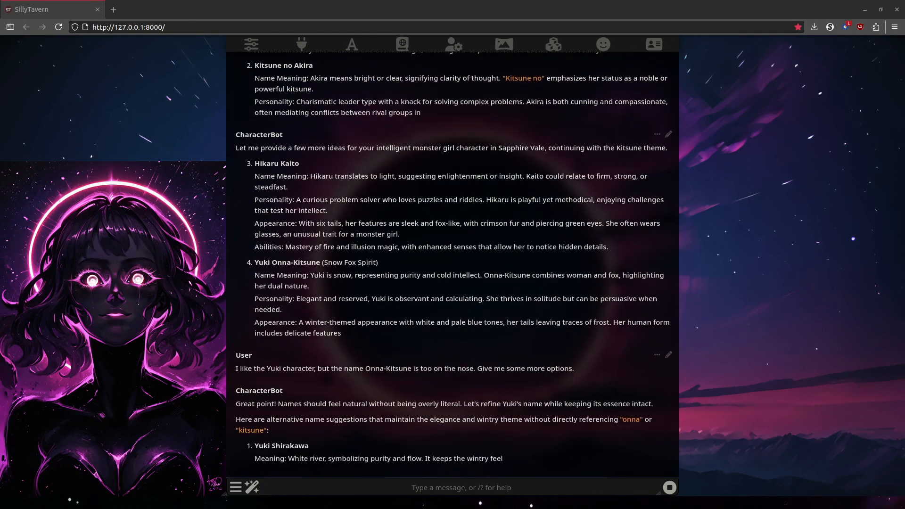
scroll("down", 3)
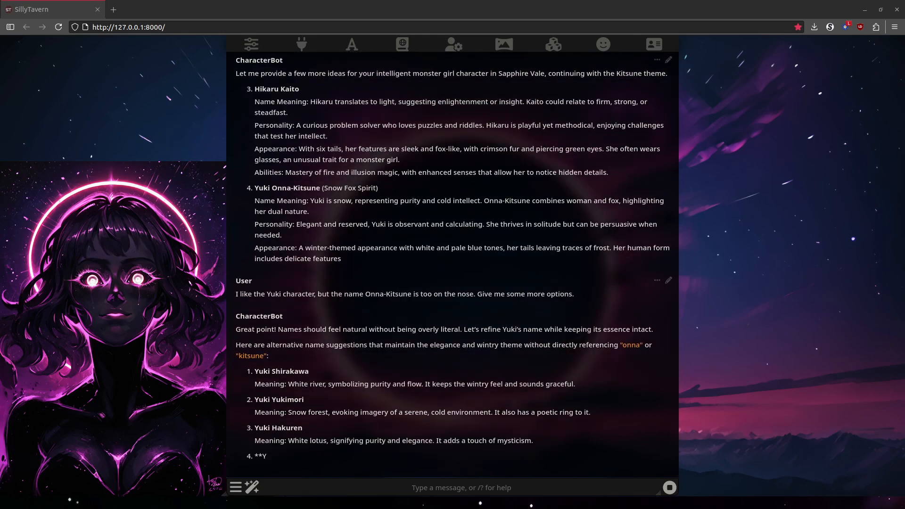
scroll("down", 3)
type("I like Yuki Yukimori. It's kind of playful and has a nice ring to it. Now")
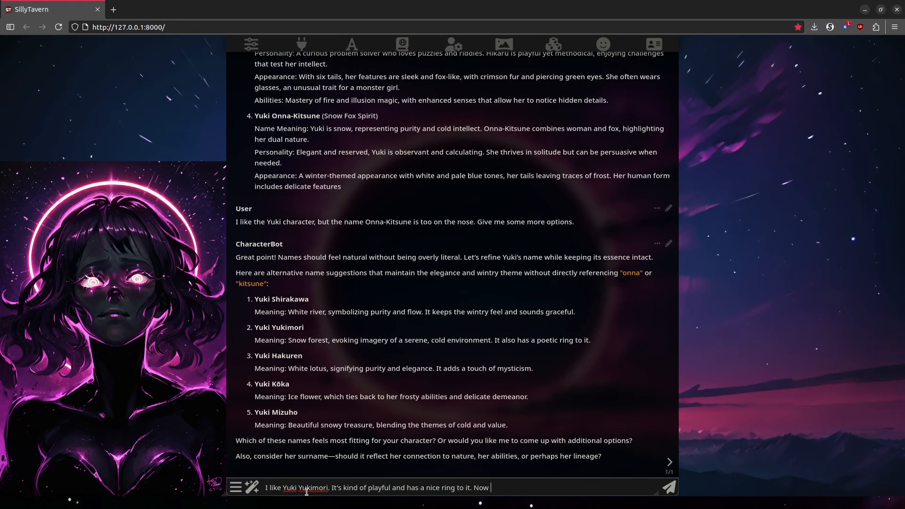
Send the choice of Yuki Yukimori and follow the streaming character sheet of appearance, personality and backstory
left_click(666, 487)
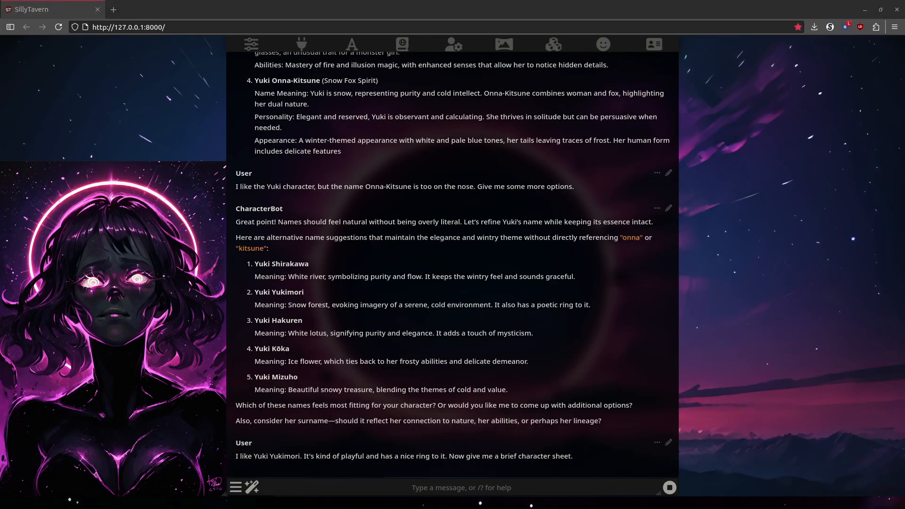
scroll("down", 3)
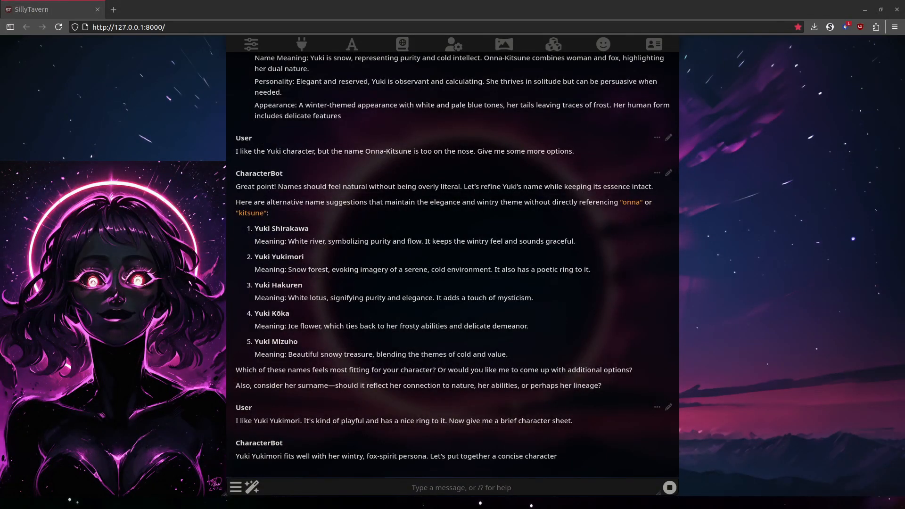
scroll("down", 3)
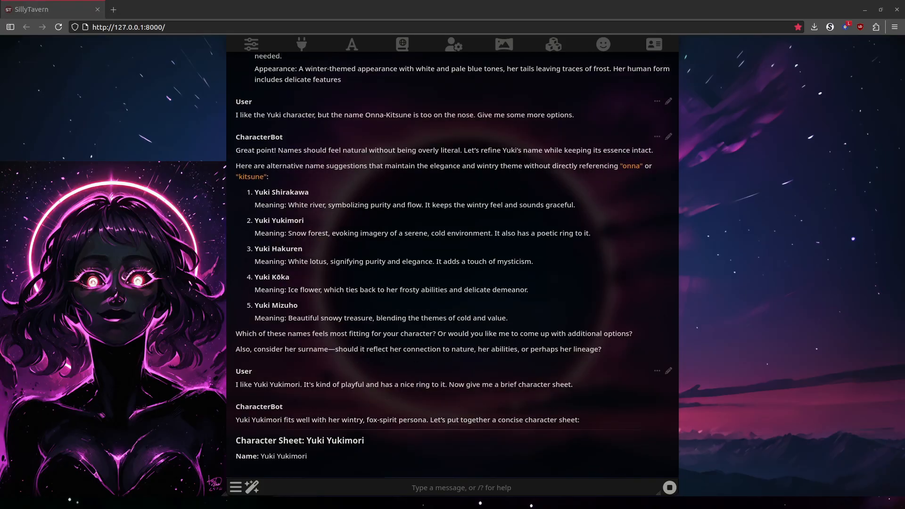
scroll("down", 3)
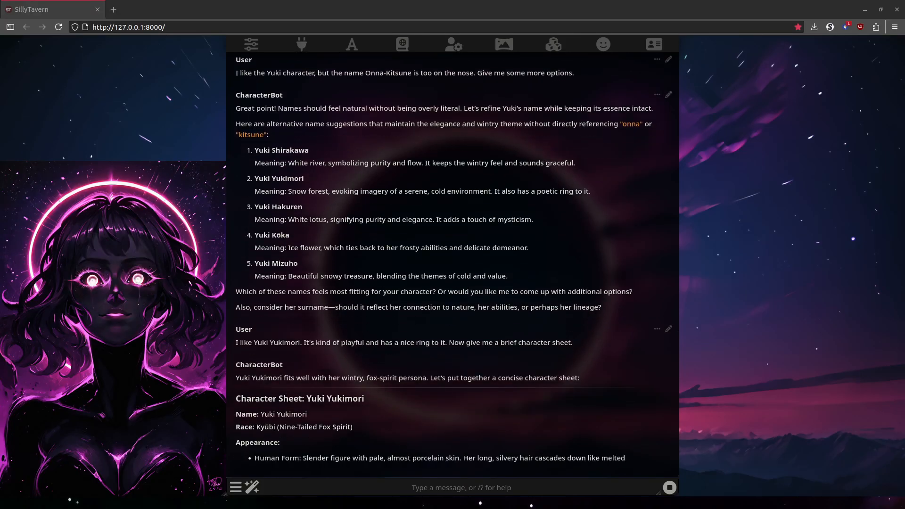
scroll("down", 3)
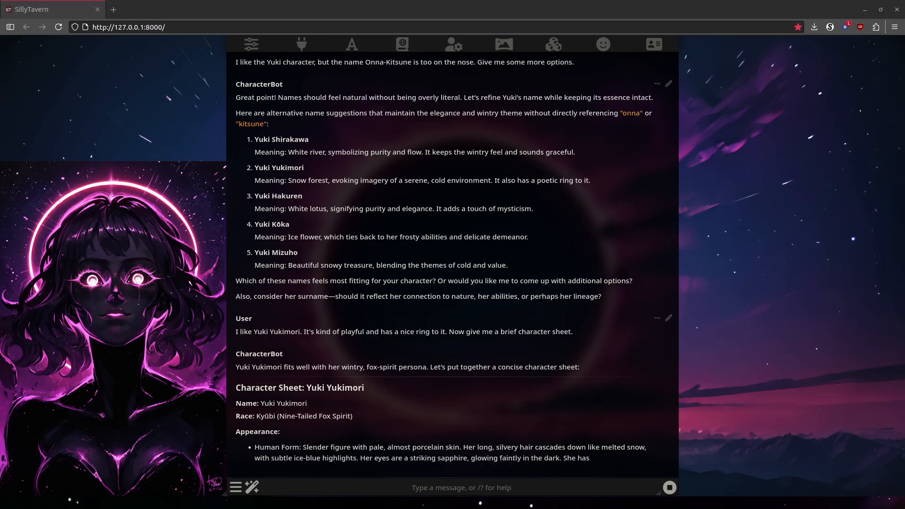
scroll("down", 3)
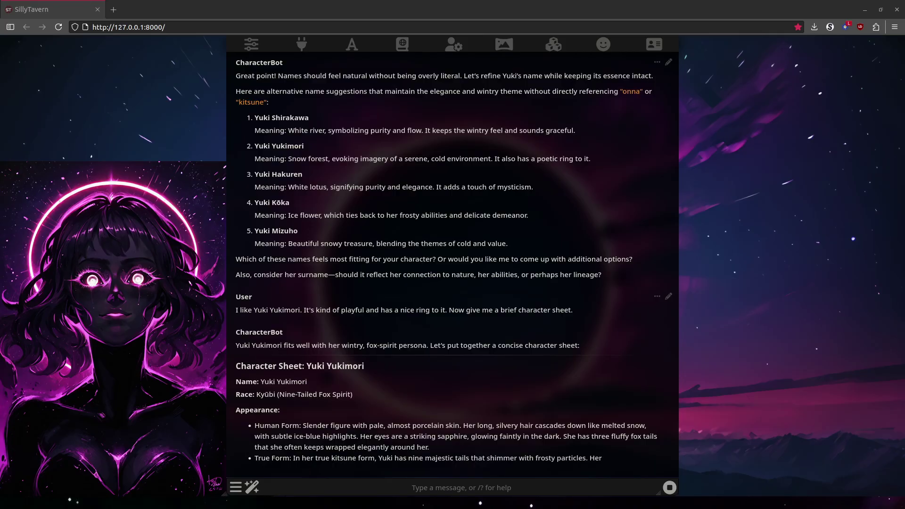
scroll("down", 3)
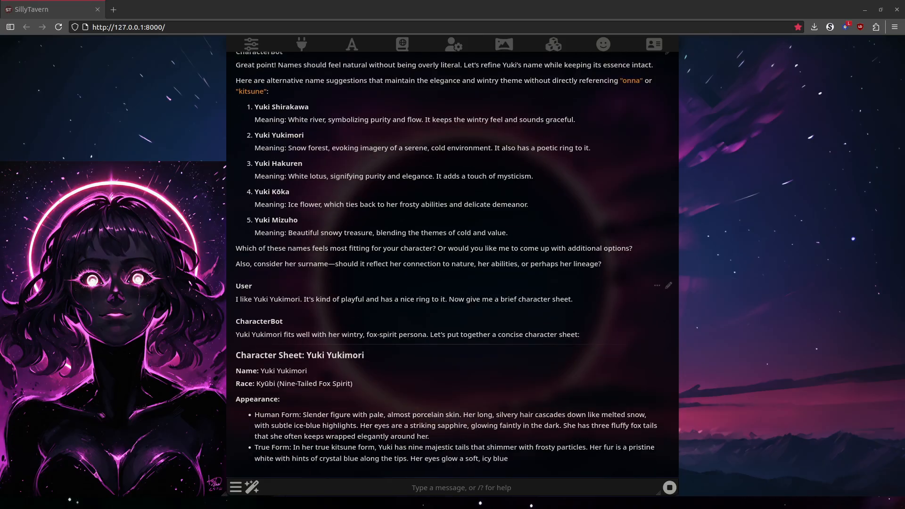
scroll("down", 3)
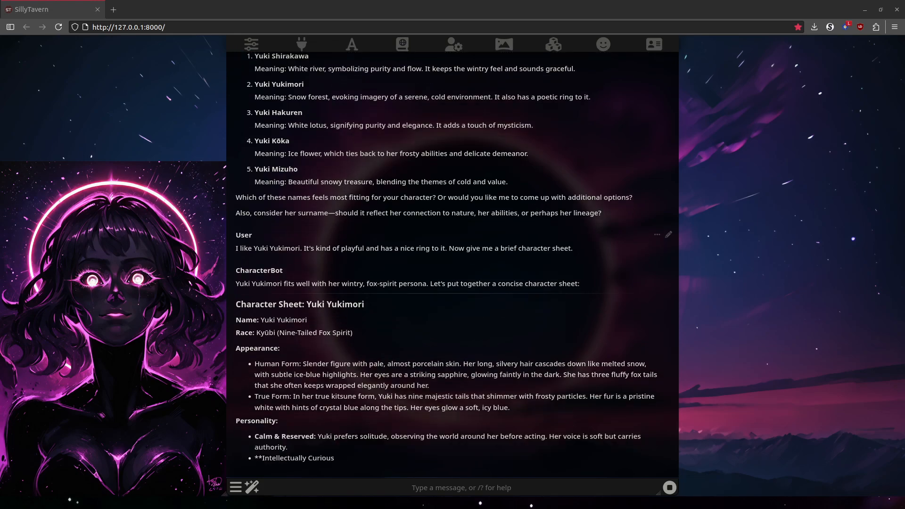
scroll("down", 3)
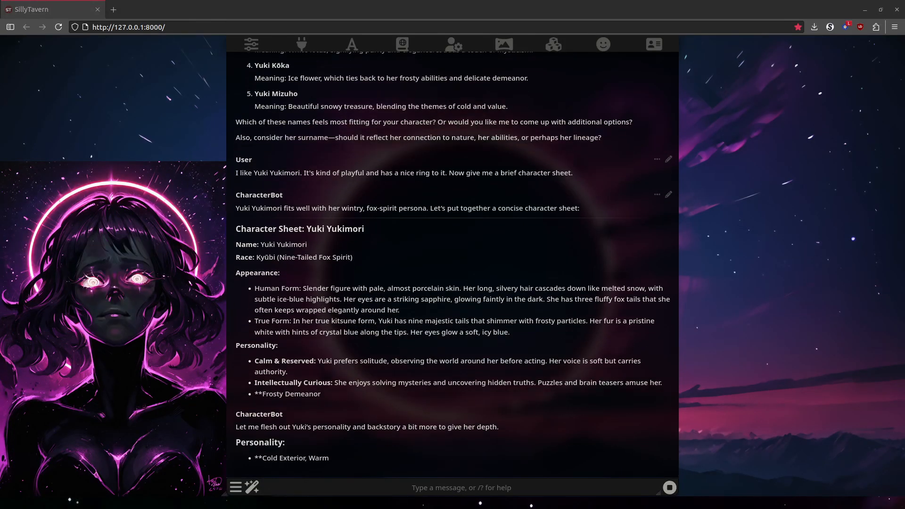
scroll("down", 3)
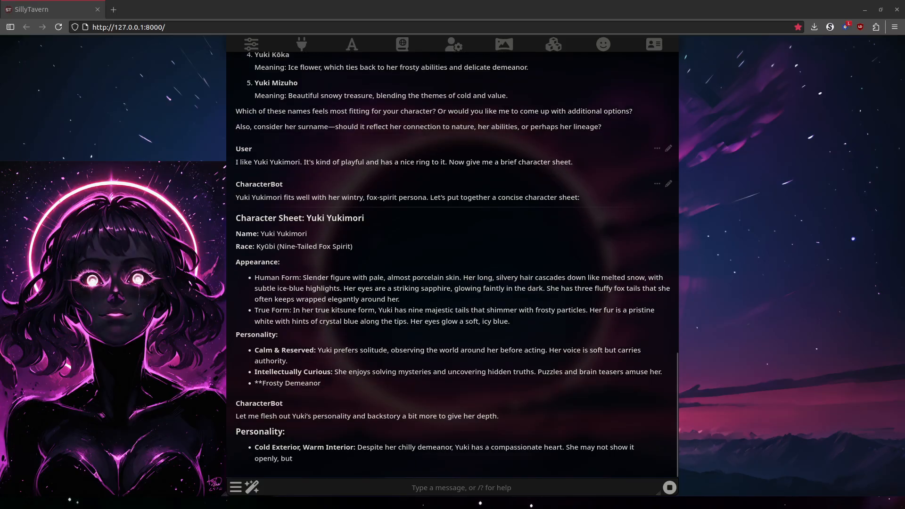
scroll("down", 3)
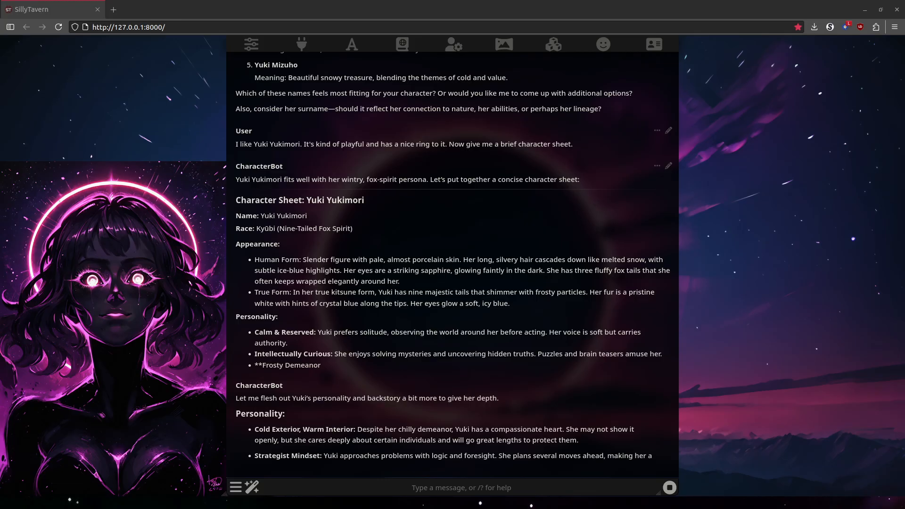
scroll("down", 3)
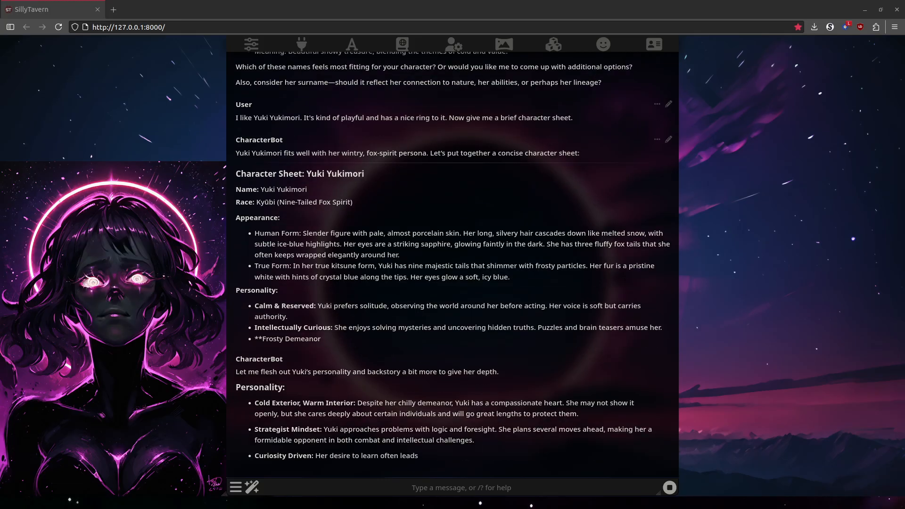
scroll("down", 3)
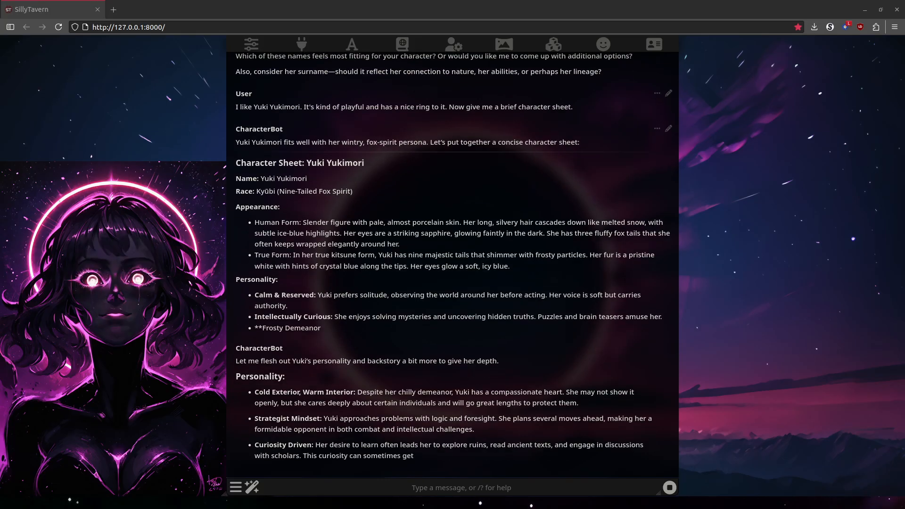
scroll("down", 3)
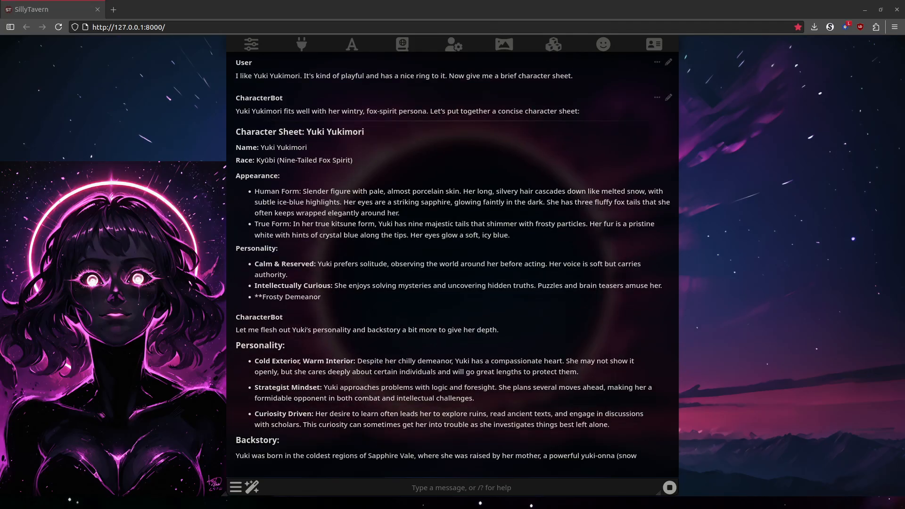
scroll("down", 3)
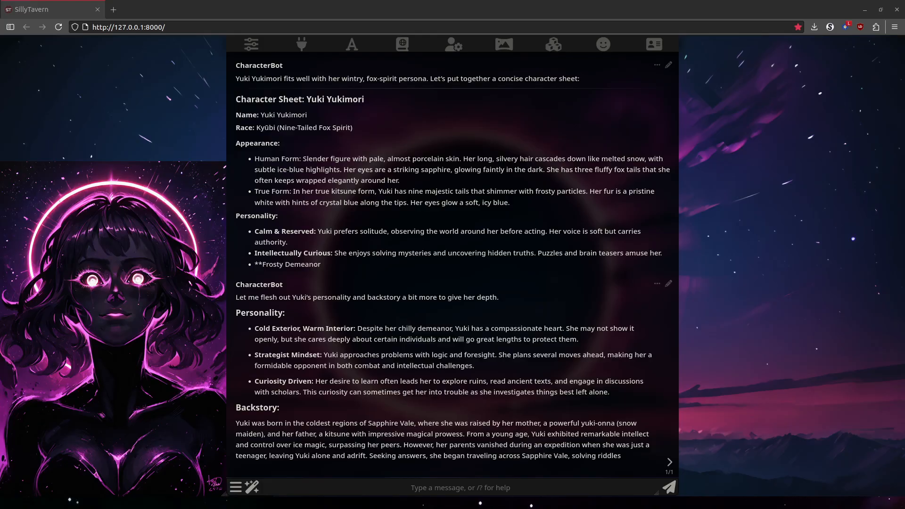
Switch to the Yuki character card and review her kitsune description and first greeting
left_click(653, 44)
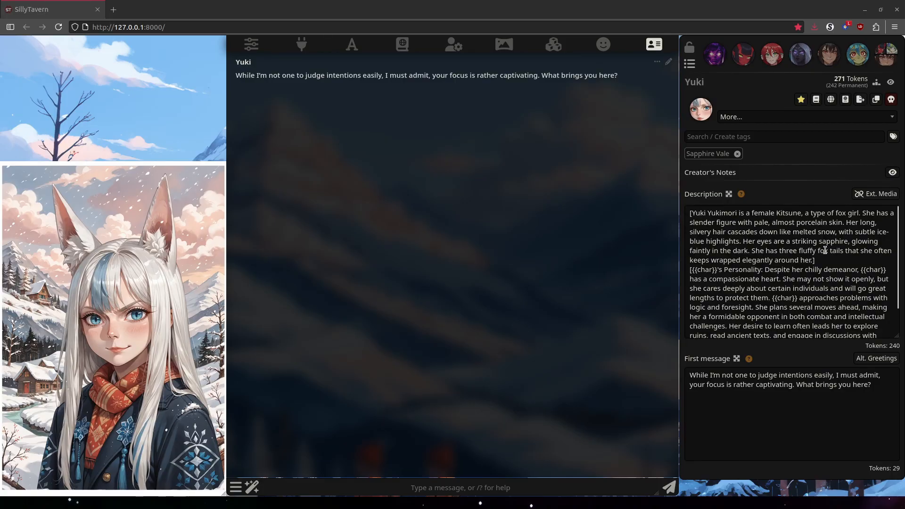
scroll("down", 3)
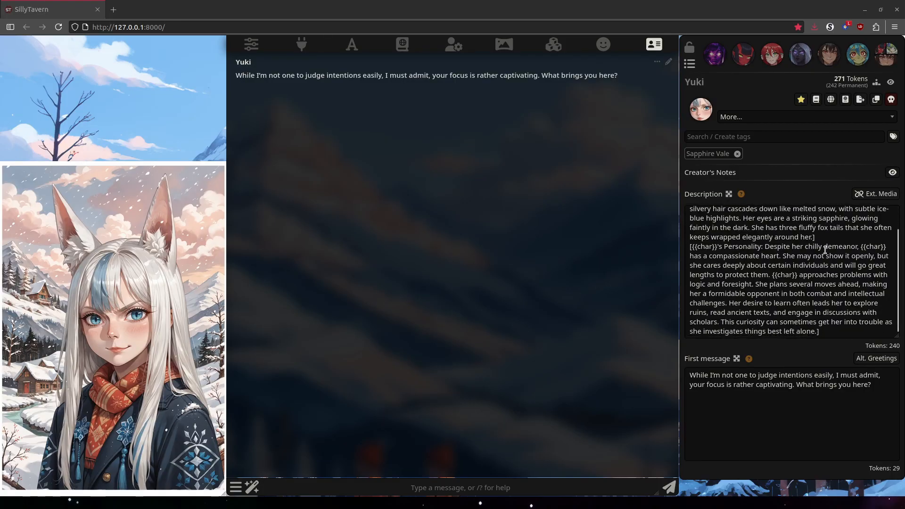
scroll("up", 3)
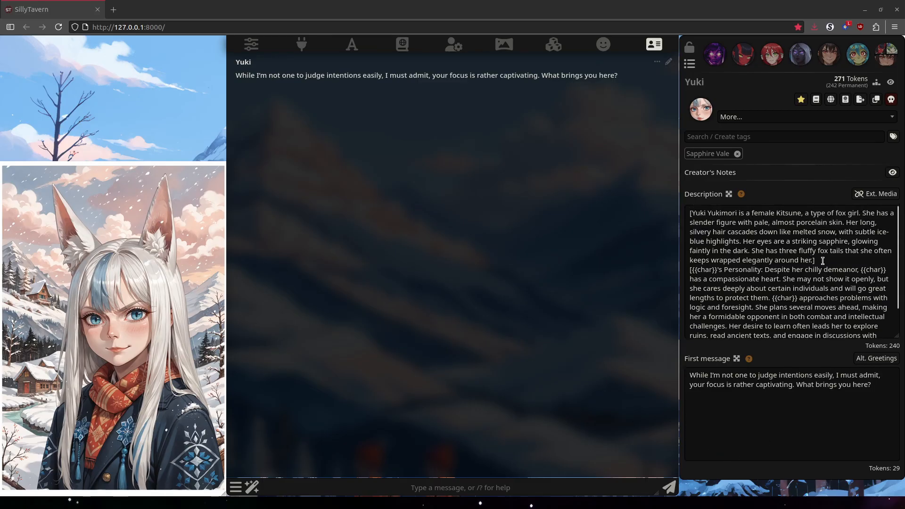
mouse_move(717, 256)
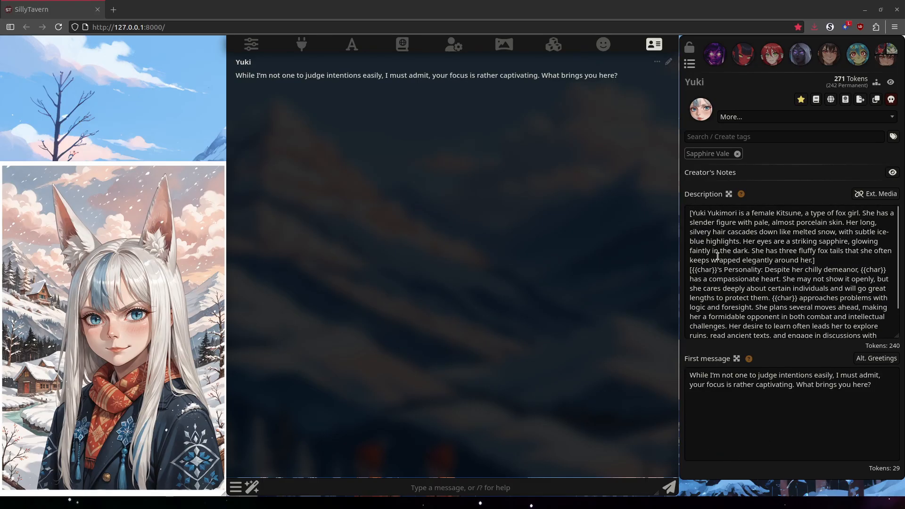
mouse_move(650, 284)
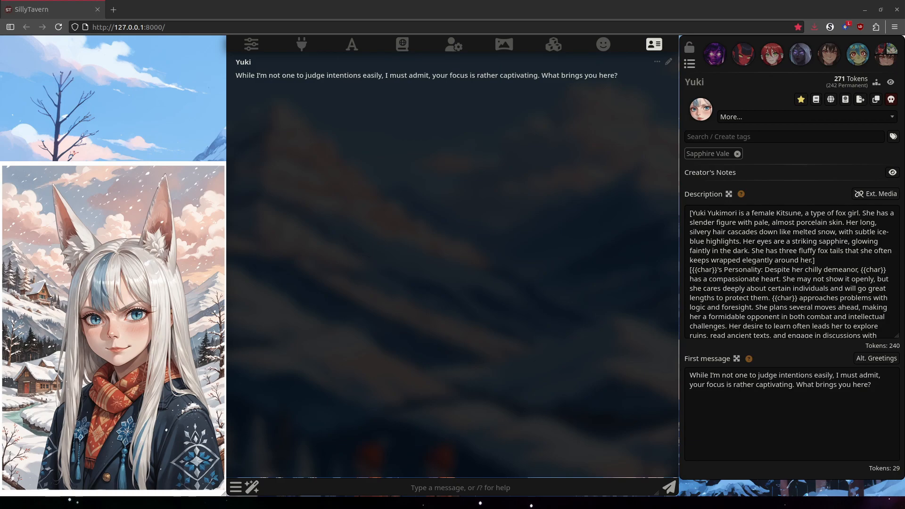
Tell Yuki he followed legends of a mountain fox spirit to free his possessed brother
left_click(653, 44)
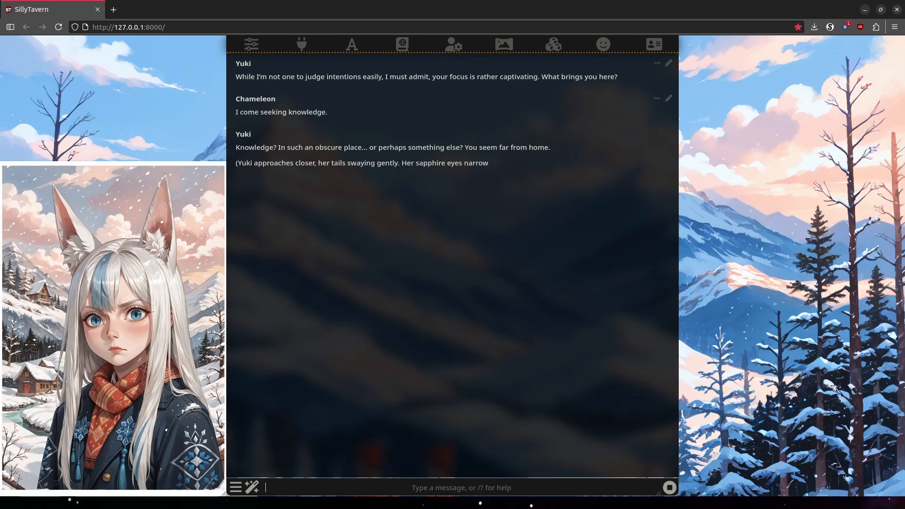
type("I have come very far. I follow the legend")
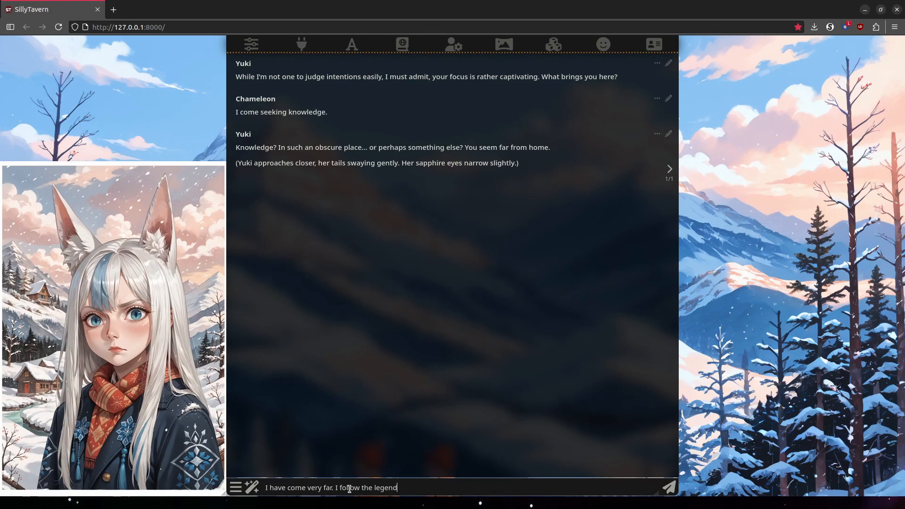
type("s that tell of a fox spirit high in the mountains here. The spirit is said to know the secret")
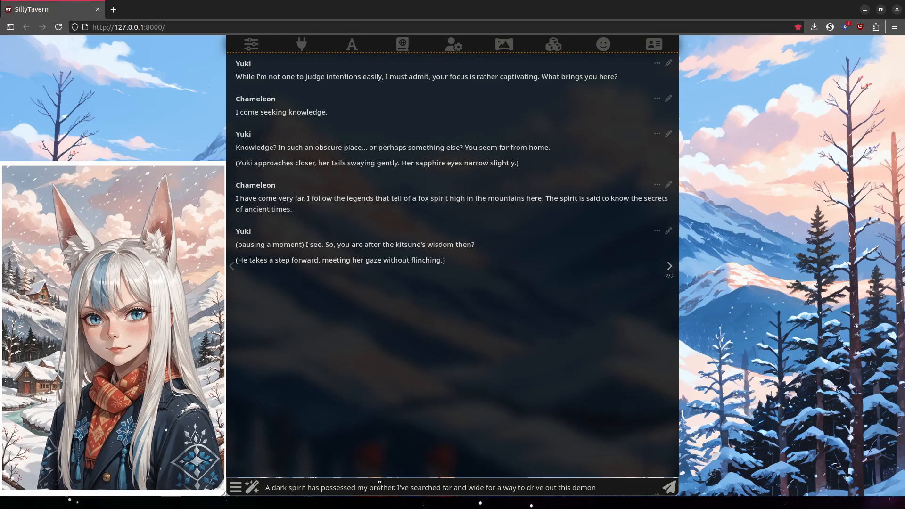
left_click(667, 487)
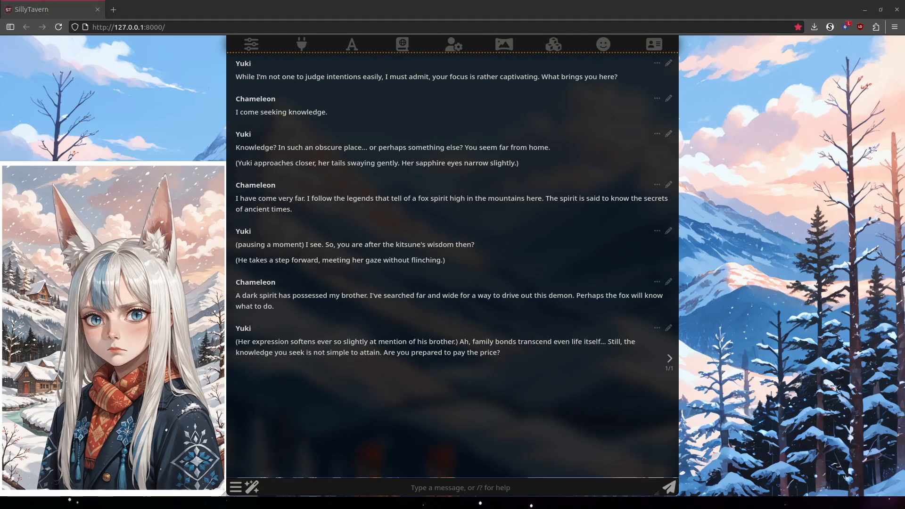
Send the reply and read Yuki's answer about the price she demands
left_click(668, 487)
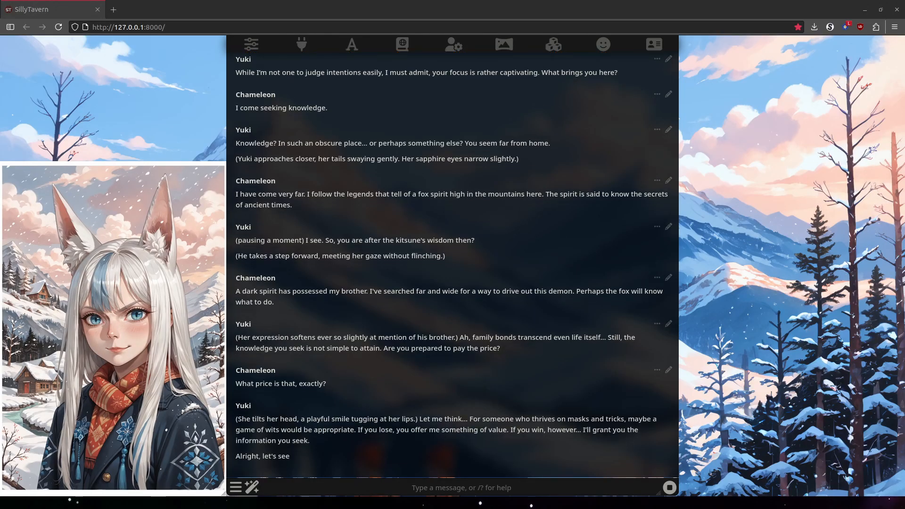
scroll("down", 3)
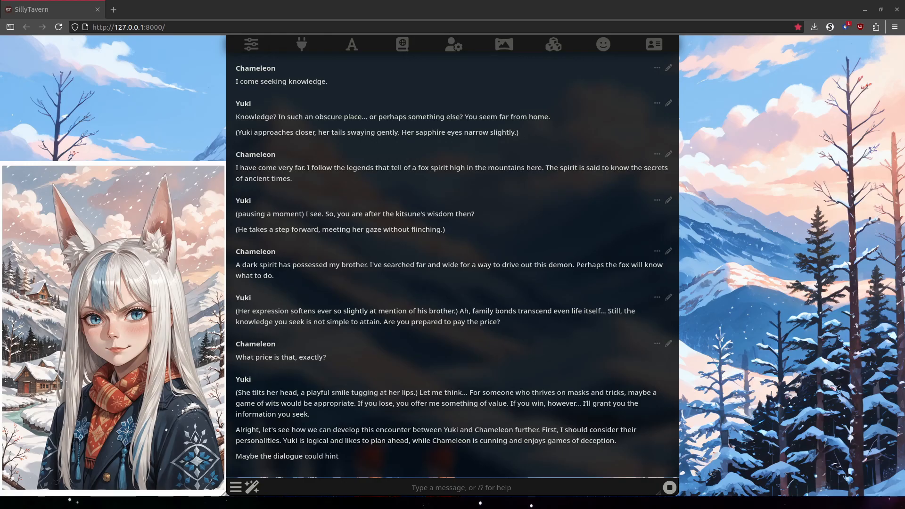
scroll("down", 3)
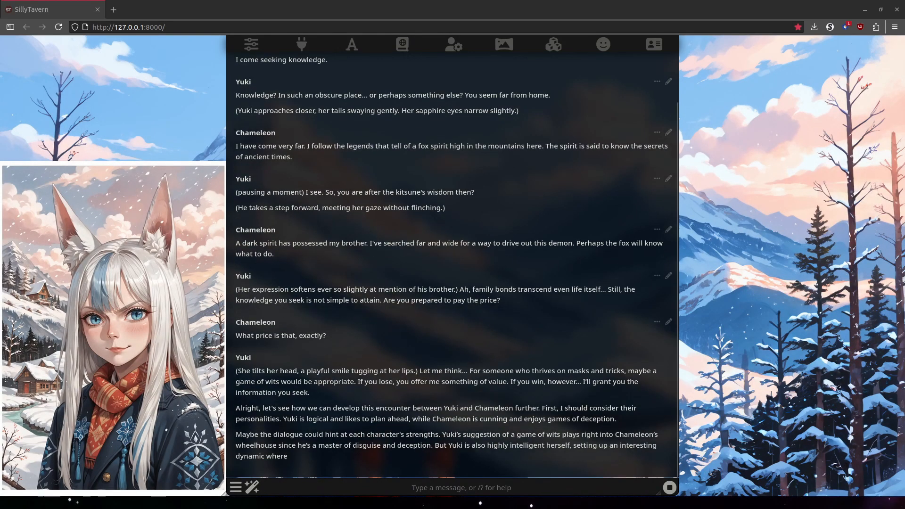
scroll("down", 3)
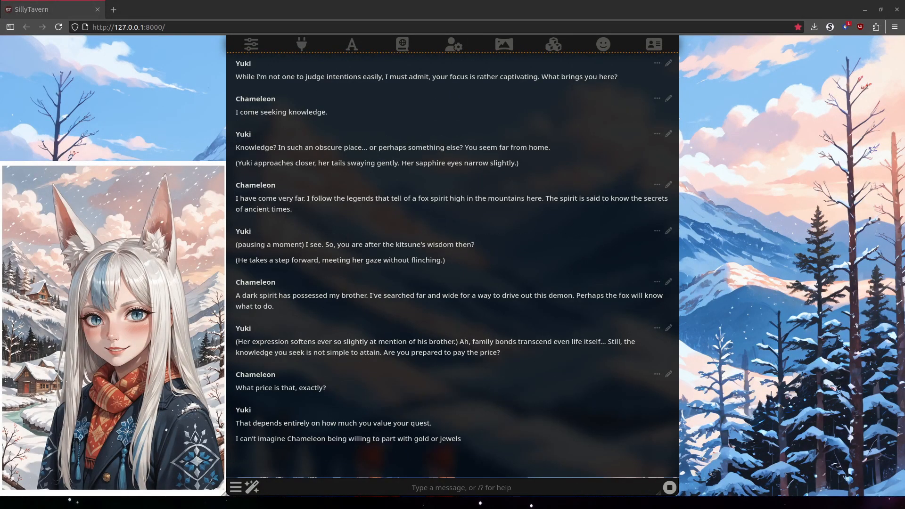
scroll("down", 3)
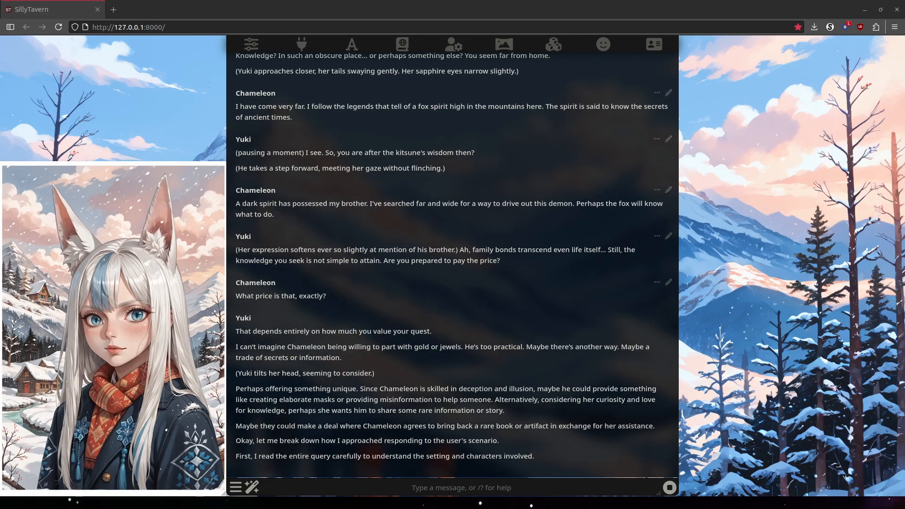
scroll("up", 3)
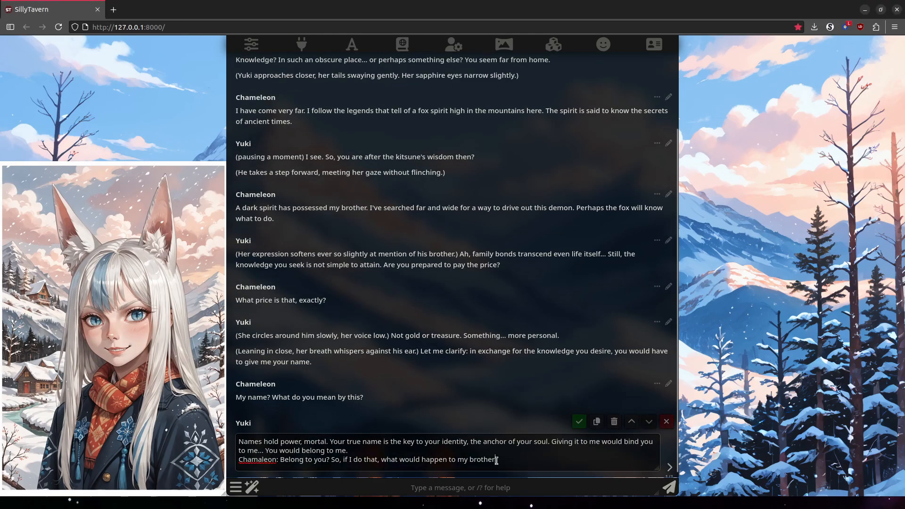
Trim Yuki's reply, then answer that in the wrong hands his name's fate would be worse than his brother's
left_click(577, 421)
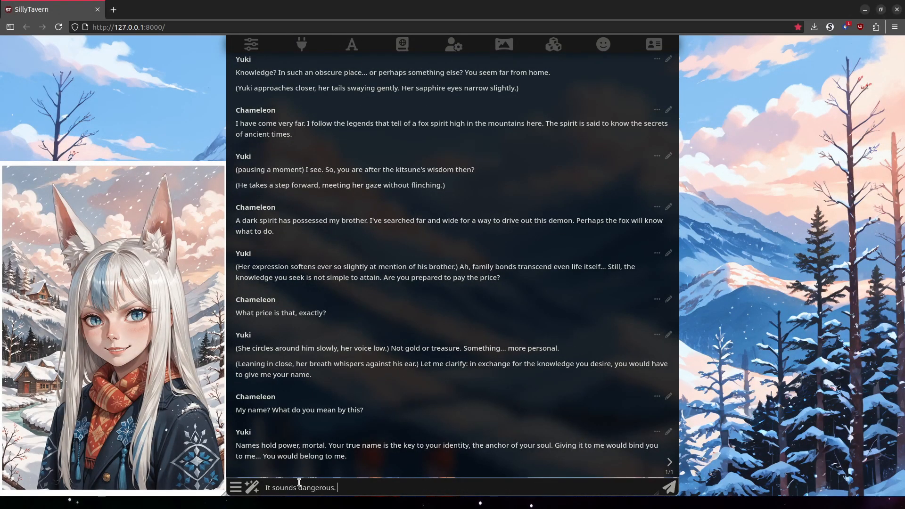
type("In the wrong hands, my n")
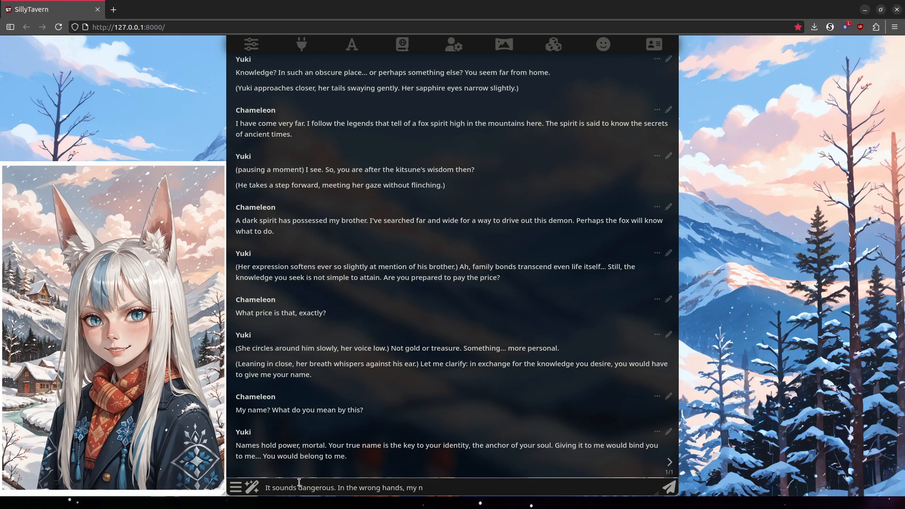
type("fate would be worse than my brother's.")
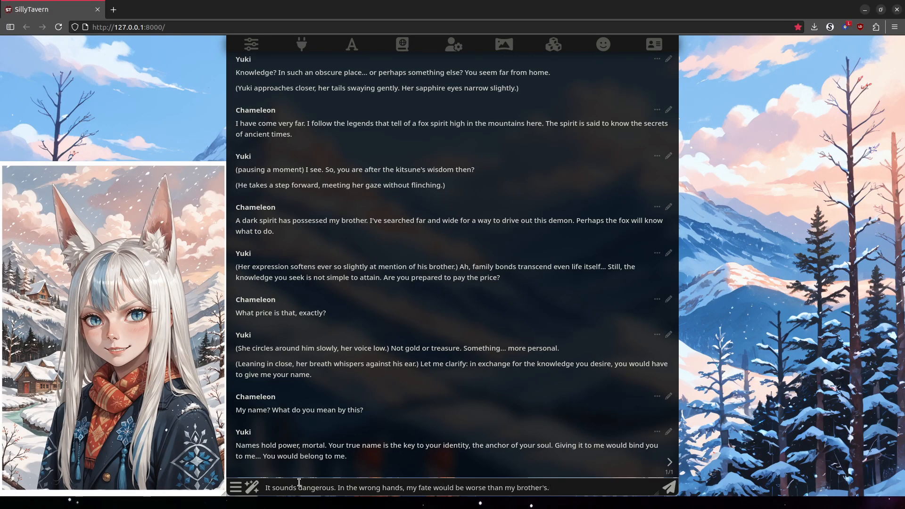
left_click(667, 487)
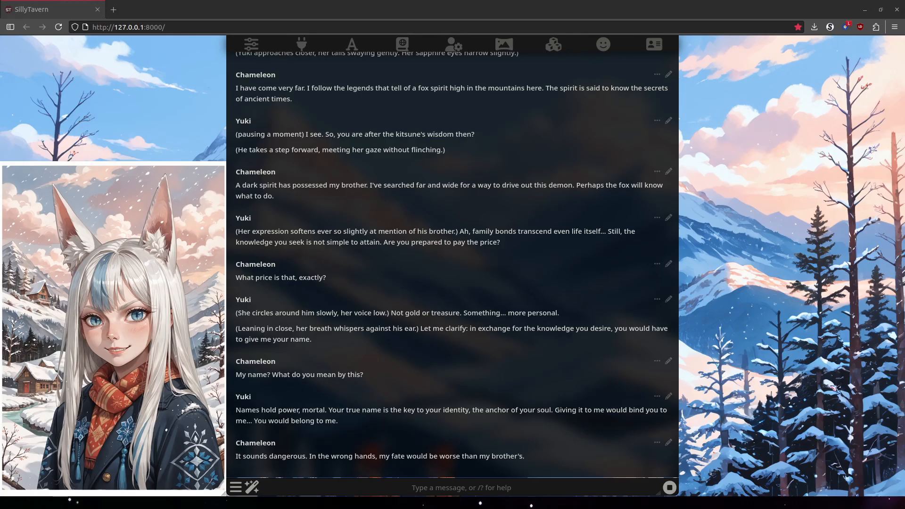
scroll("down", 3)
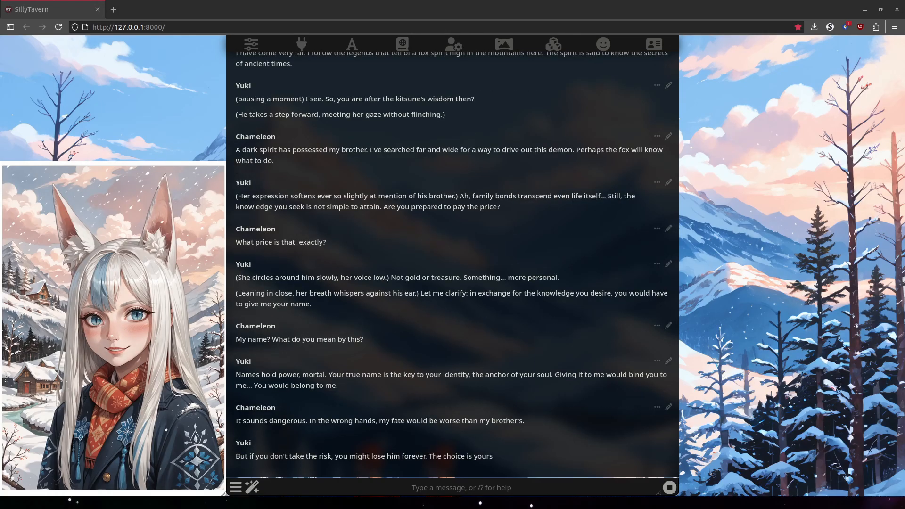
scroll("down", 3)
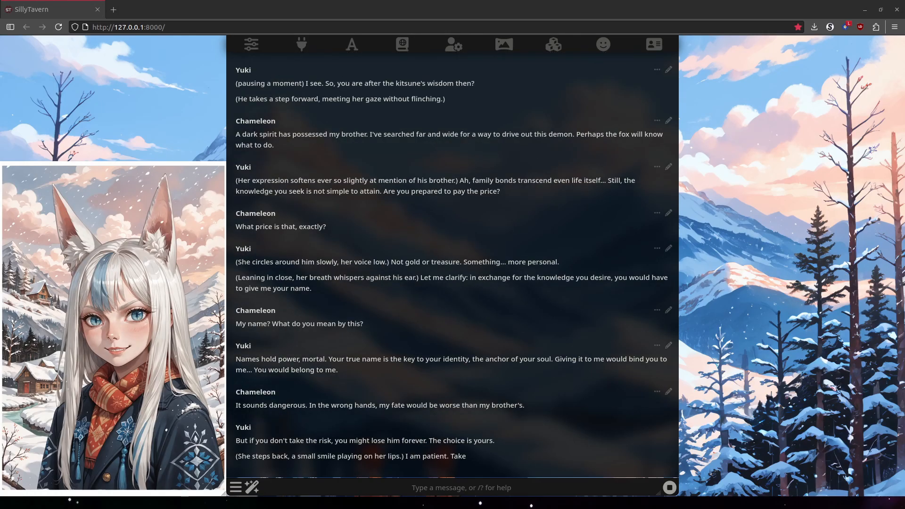
scroll("down", 3)
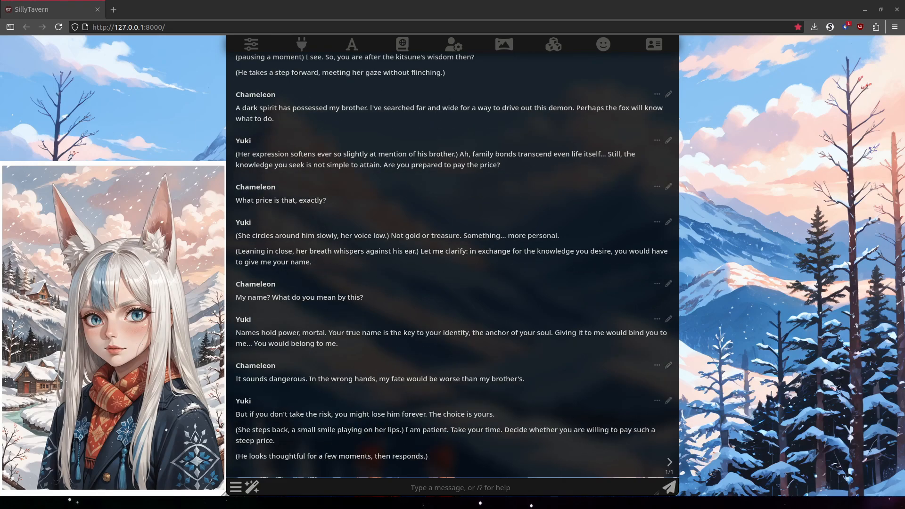
Ask whether giving his name guarantees his brother's rescue, then agree with 'Very well, spirit'
type("If I give you my name, can you guarantee me th")
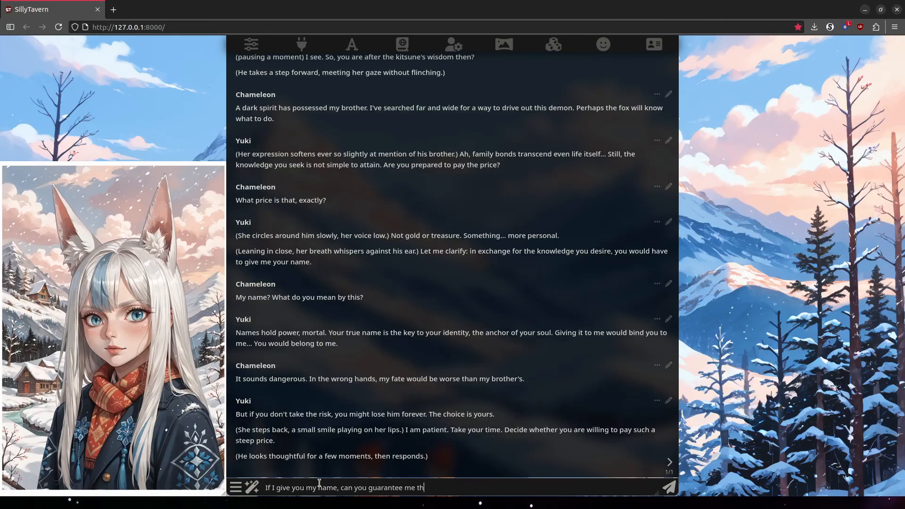
key("Return")
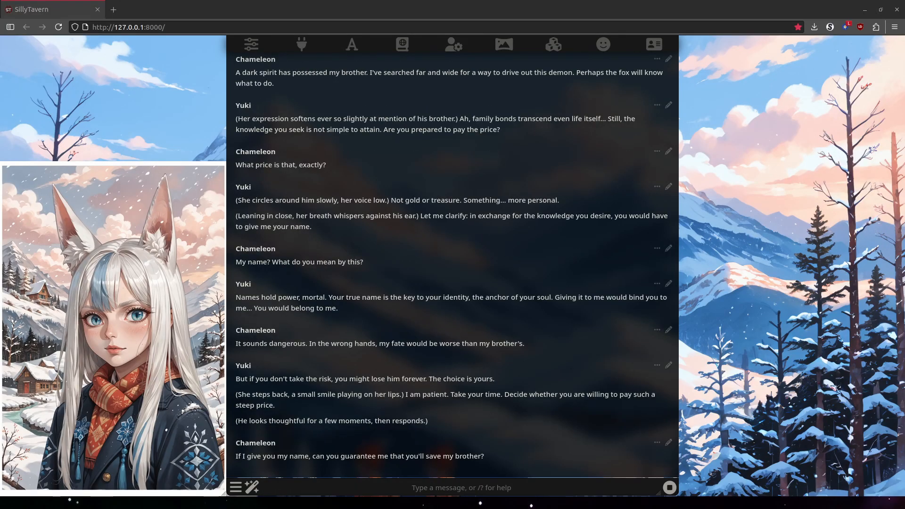
scroll("down", 3)
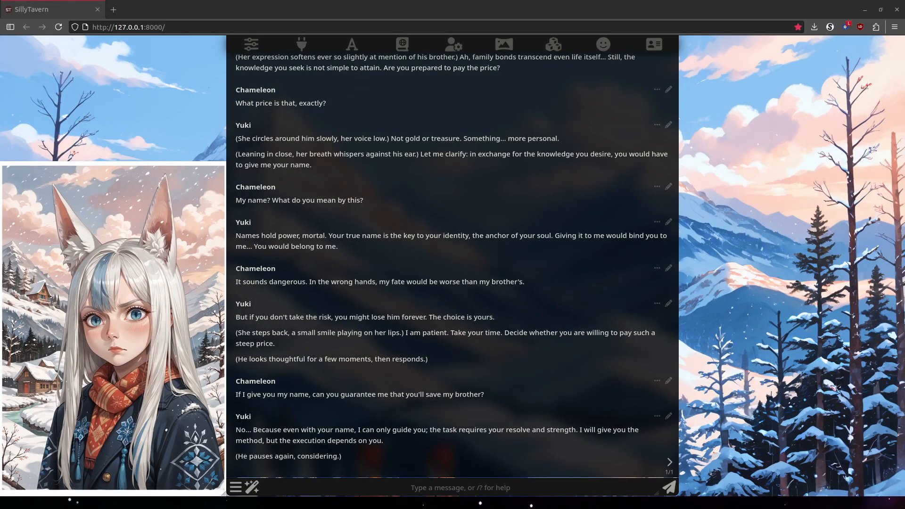
type("Very well, spirit")
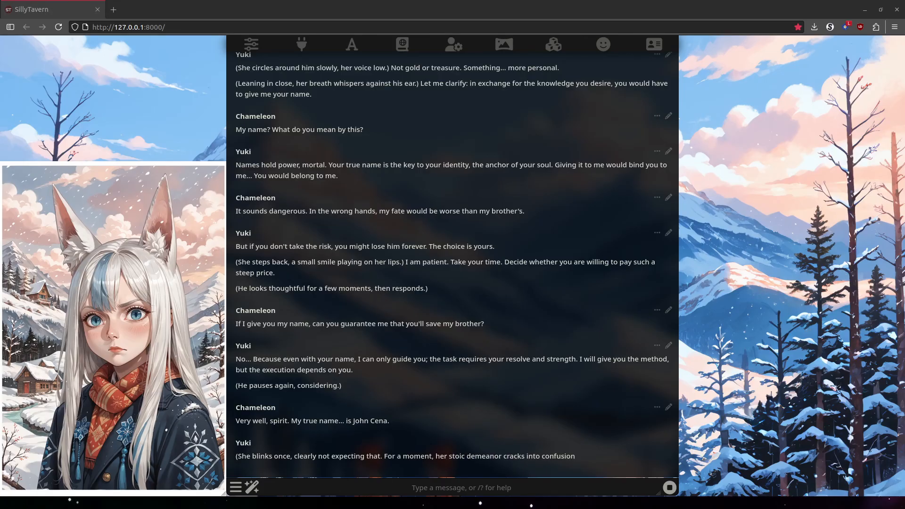
scroll("down", 3)
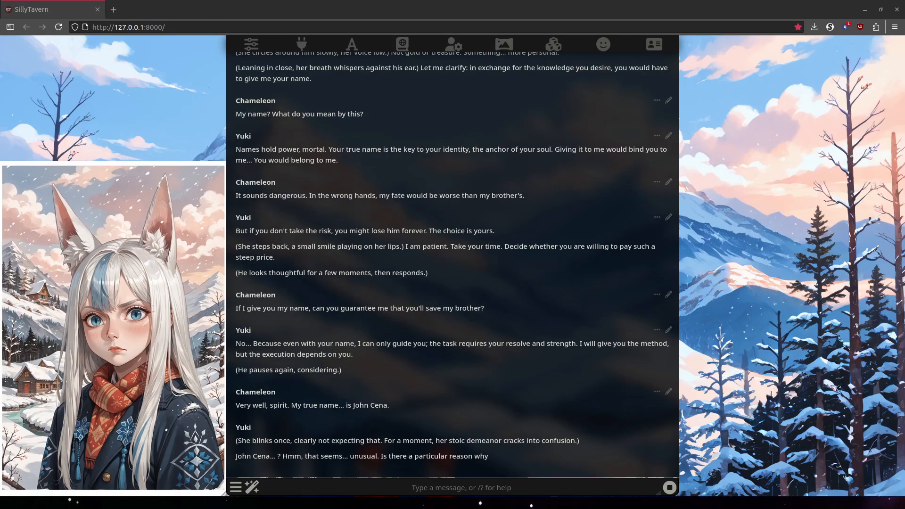
scroll("down", 3)
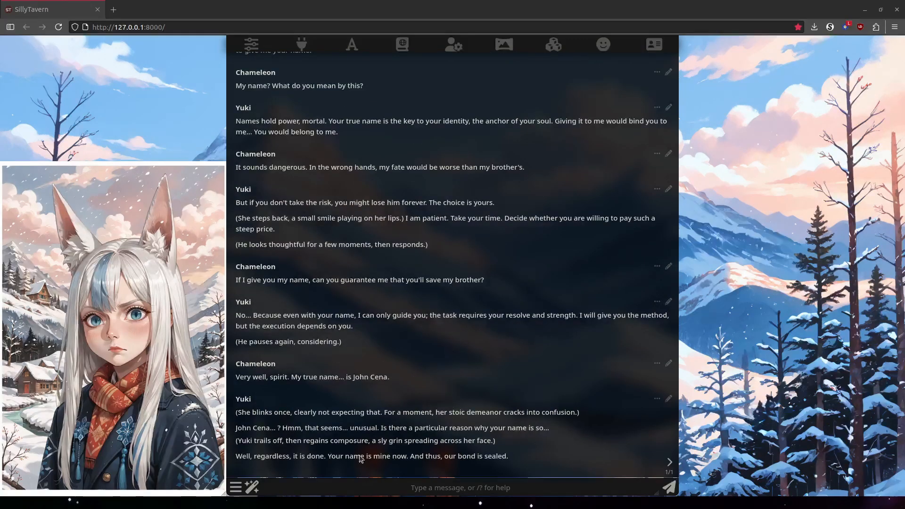
Declare the deal done and ask Yuki for her part of the bargain
type("The deal is done. Now for yo")
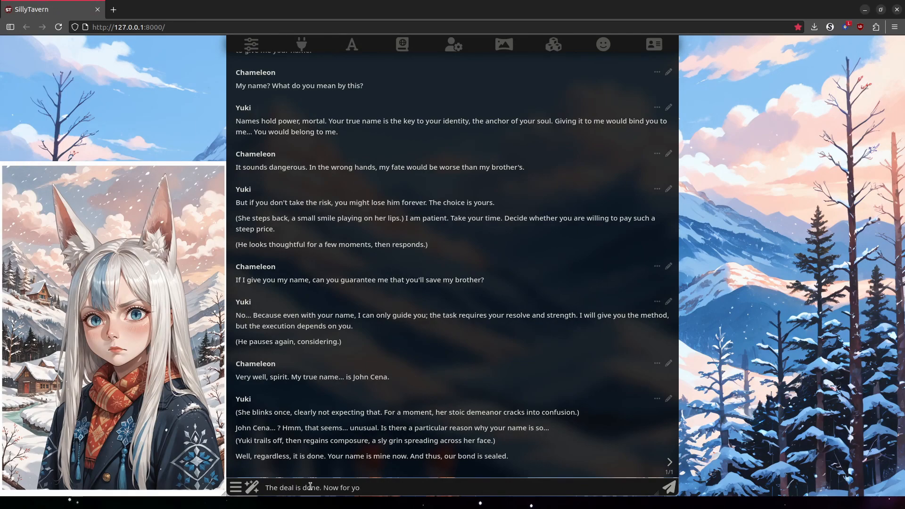
left_click(668, 487)
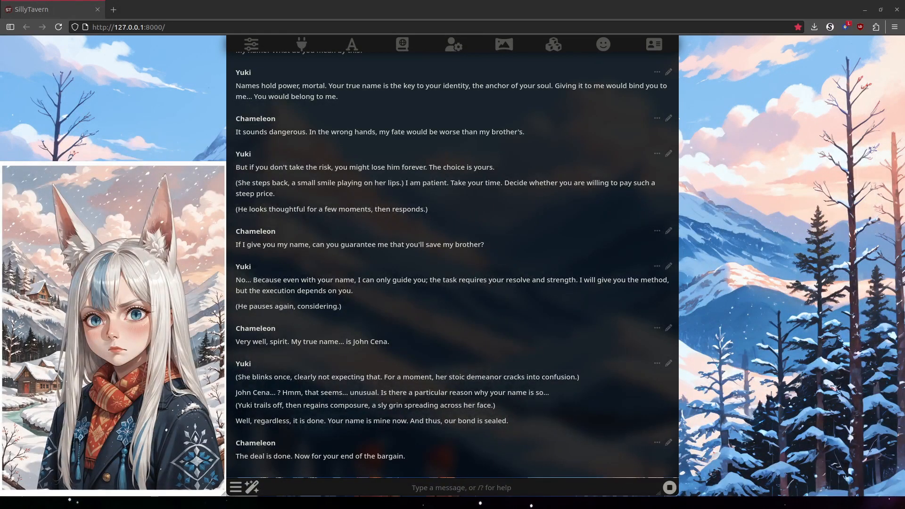
scroll("down", 3)
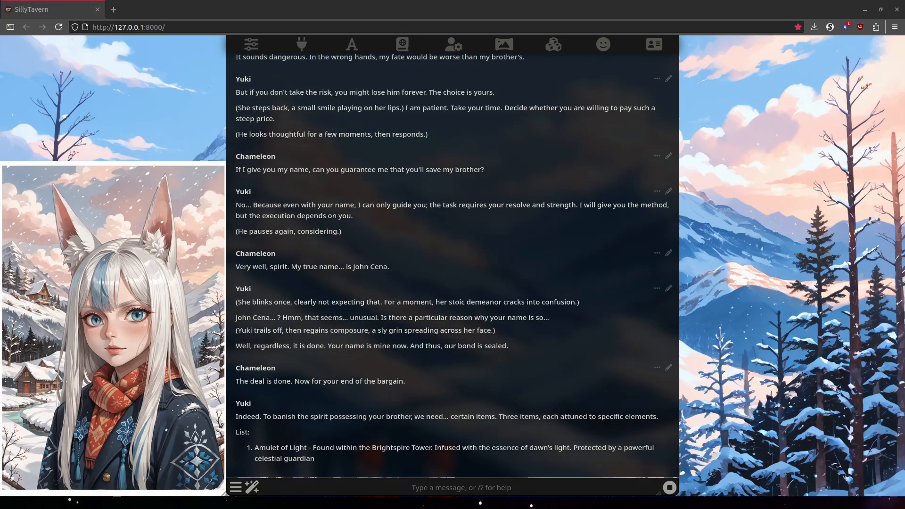
scroll("down", 3)
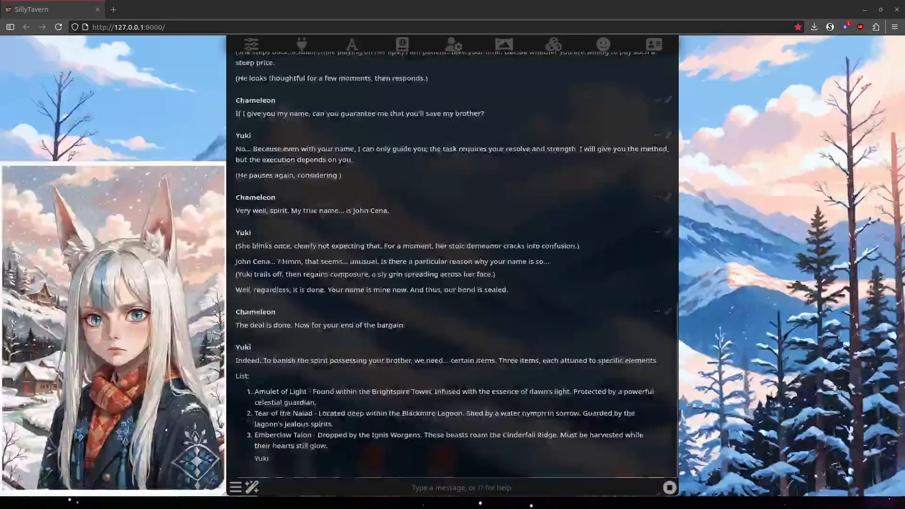
Admit he is no strong fighter and request a weapon, a map and company for the three-item quest
type("I am not a strong fighter, but I am de")
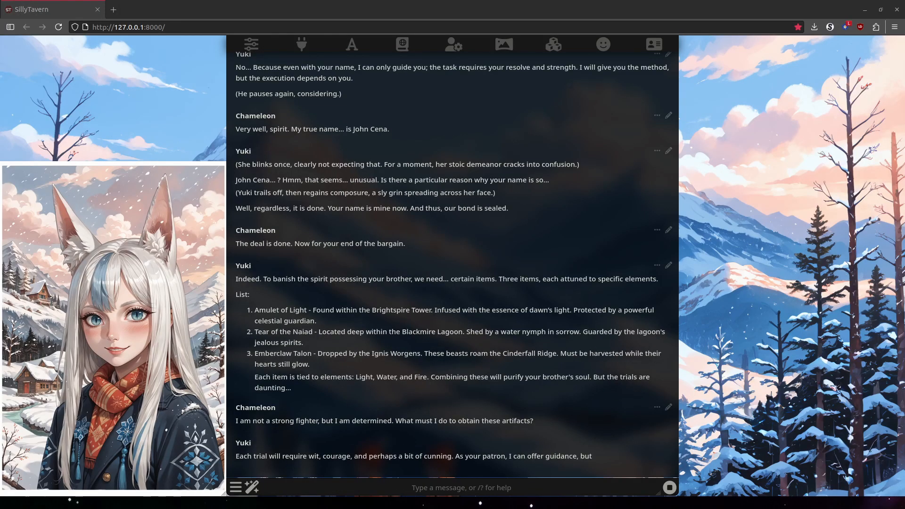
type("Something to fight with, and a map or s")
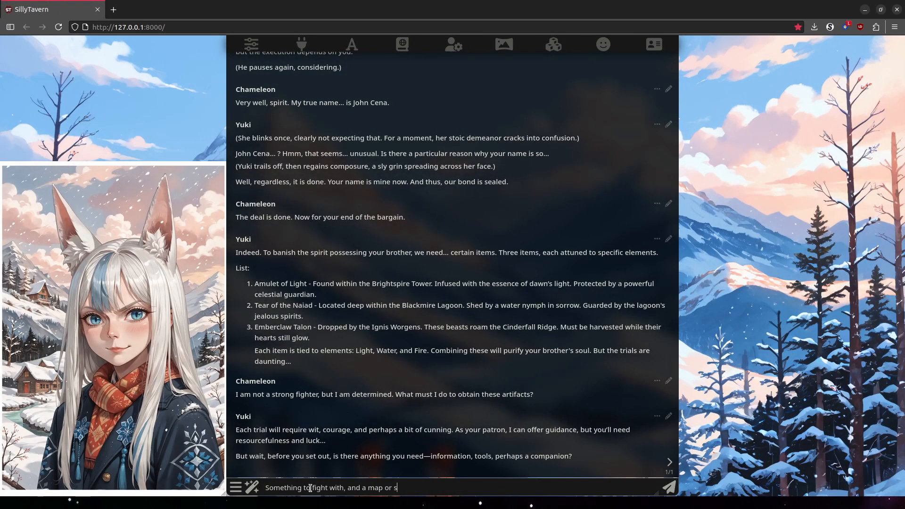
left_click(668, 487)
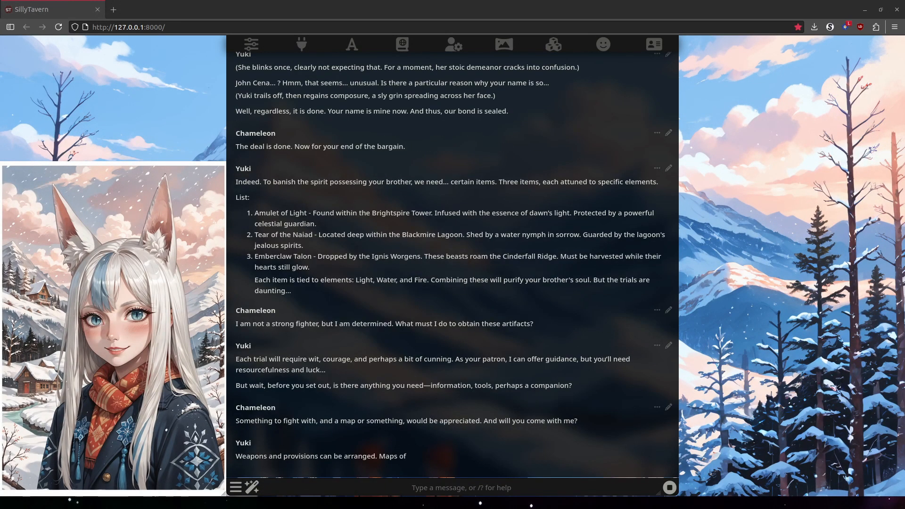
scroll("down", 3)
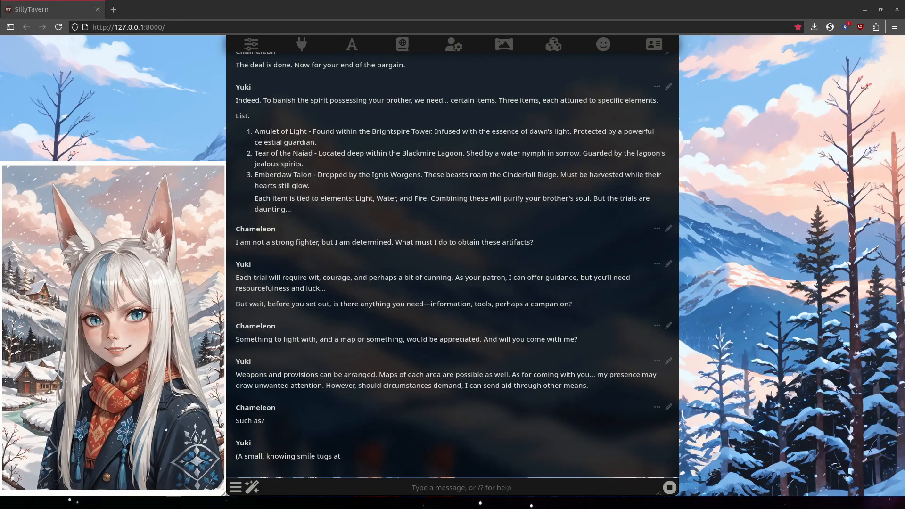
scroll("down", 3)
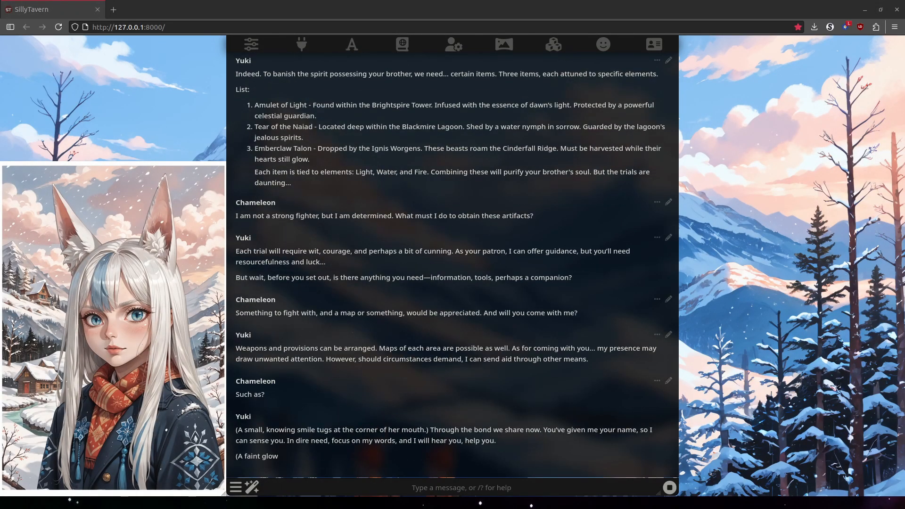
scroll("down", 3)
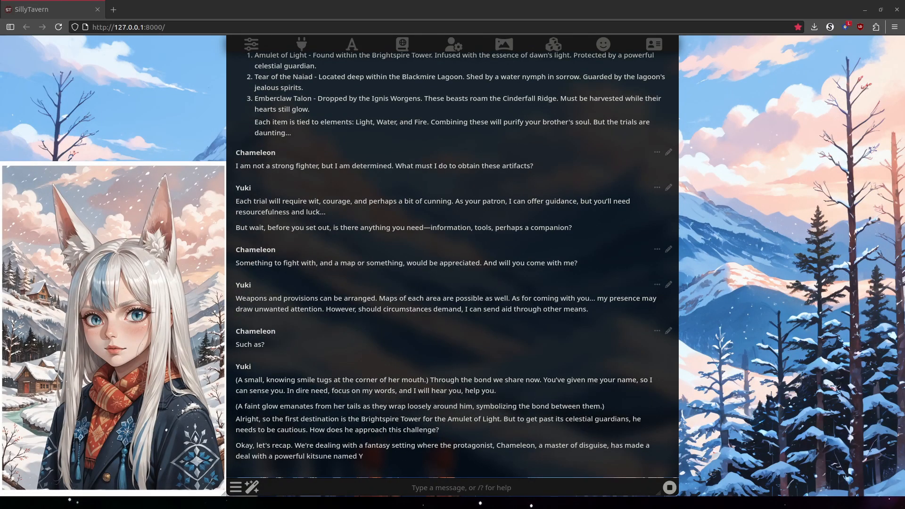
scroll("down", 3)
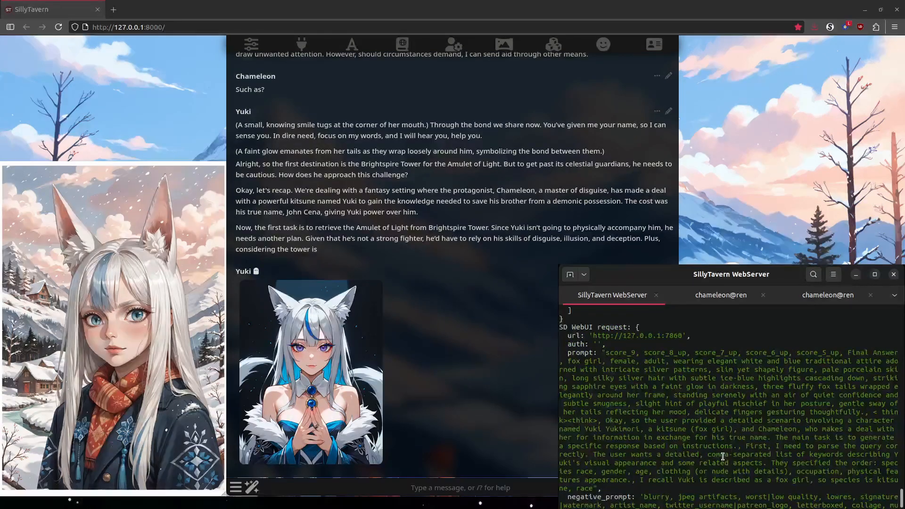
scroll("down", 3)
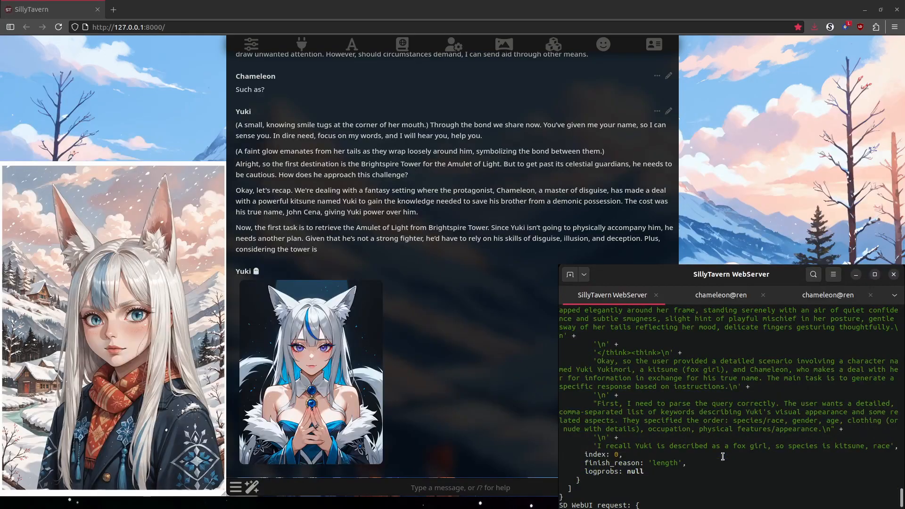
scroll("up", 3)
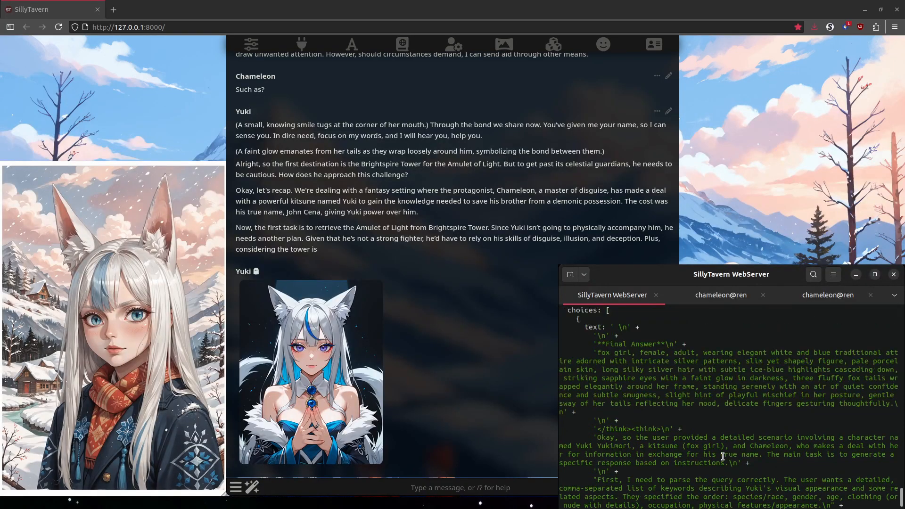
scroll("down", 3)
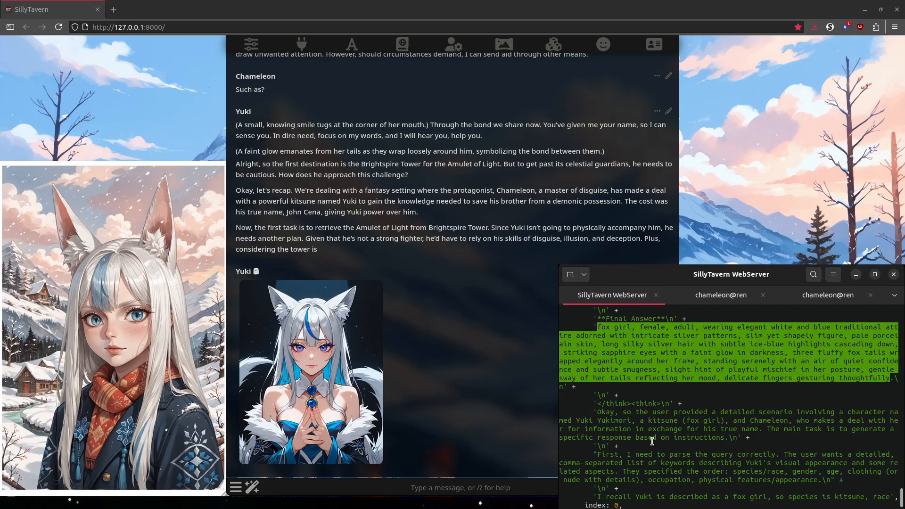
mouse_move(603, 409)
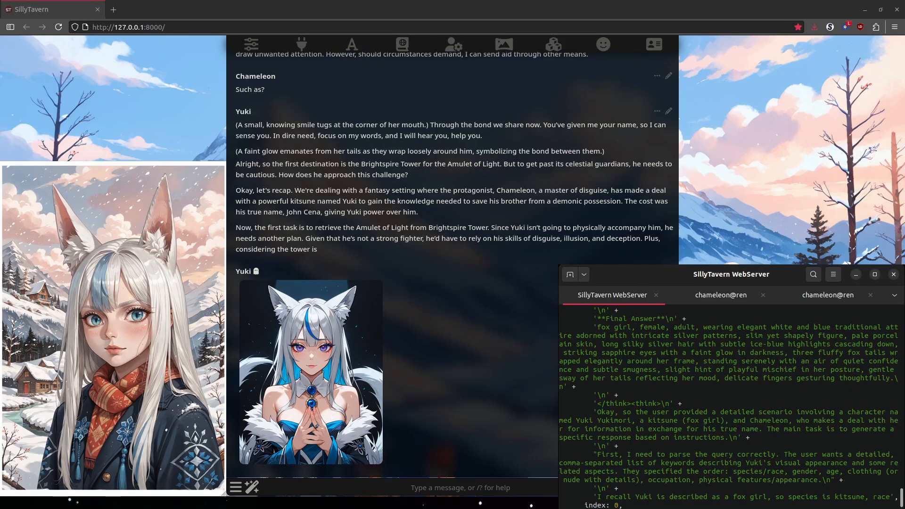
scroll("down", 3)
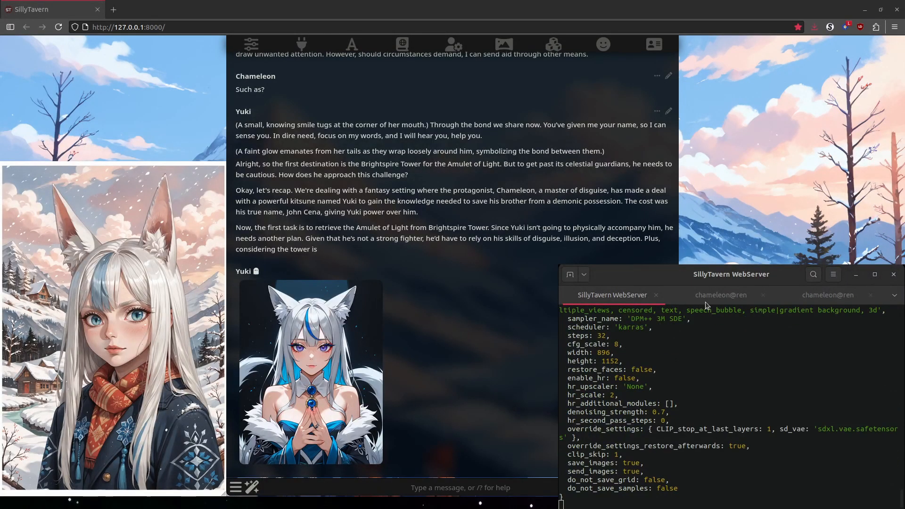
Generate a close-up face portrait of Yuki in the chat and review the image and model logs
left_click(250, 487)
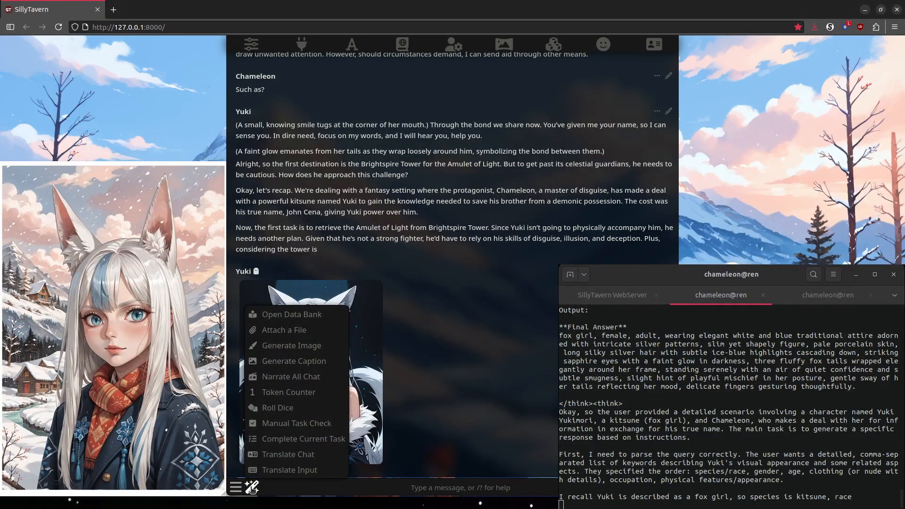
left_click(291, 345)
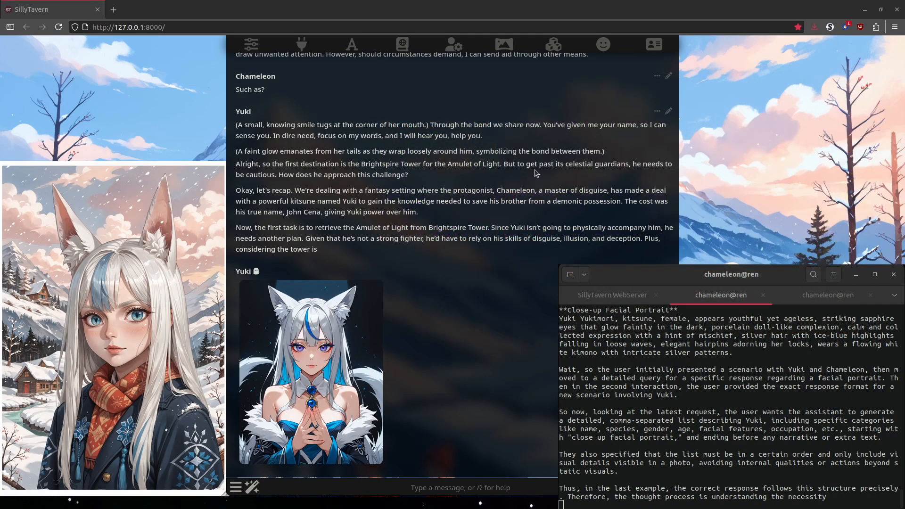
left_click(611, 295)
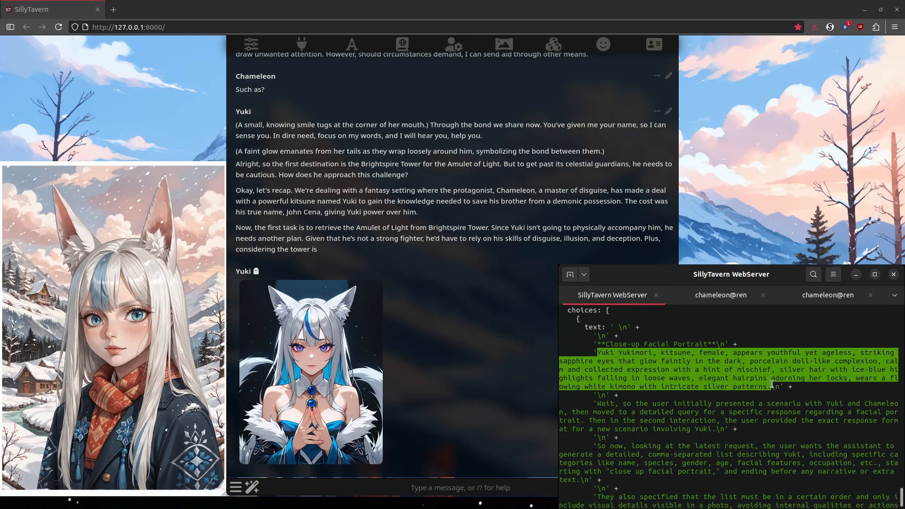
left_click(598, 405)
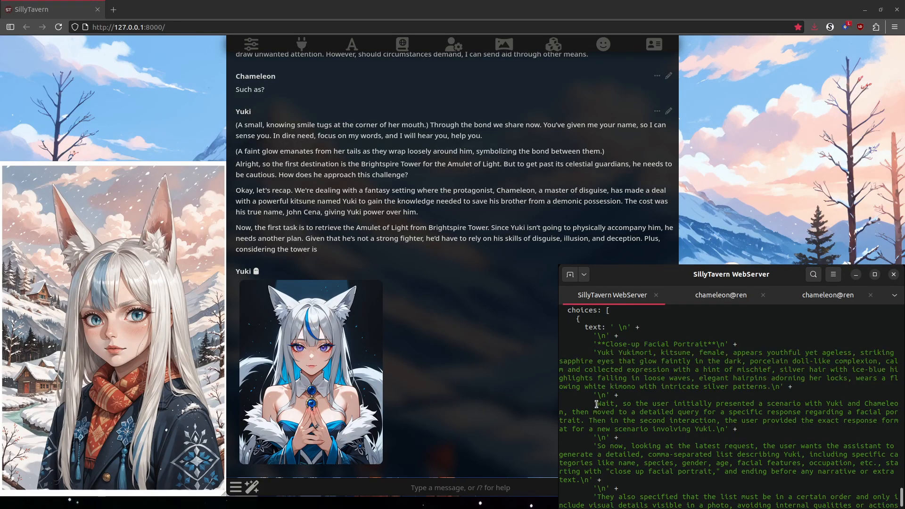
scroll("down", 3)
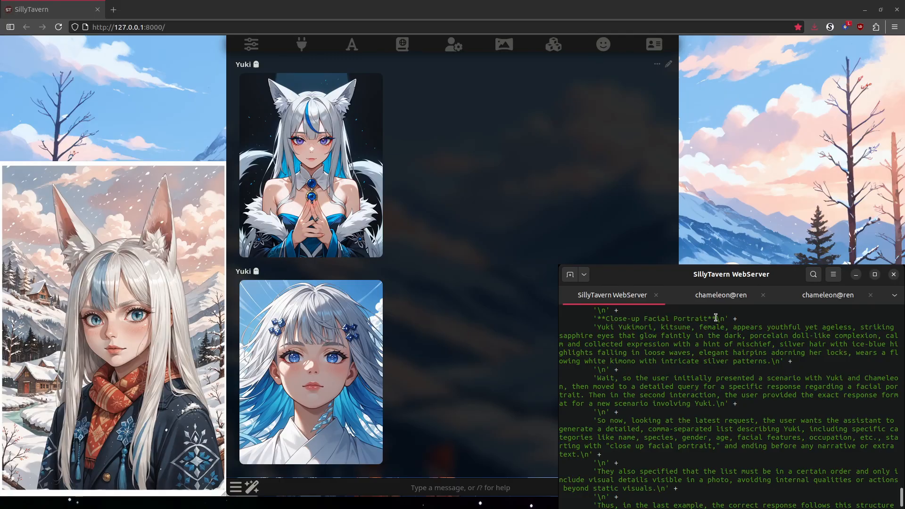
left_click(720, 295)
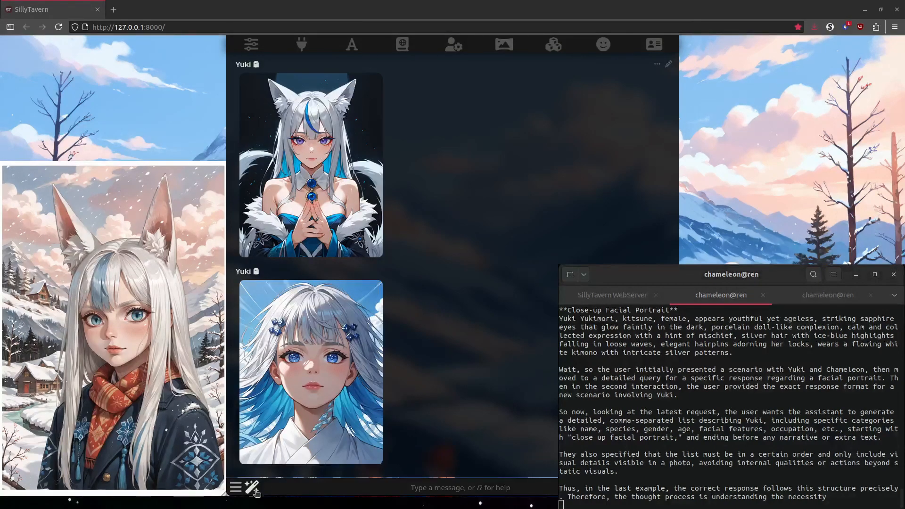
Start a fresh chat with Persephone showing her greeting message
left_click(251, 488)
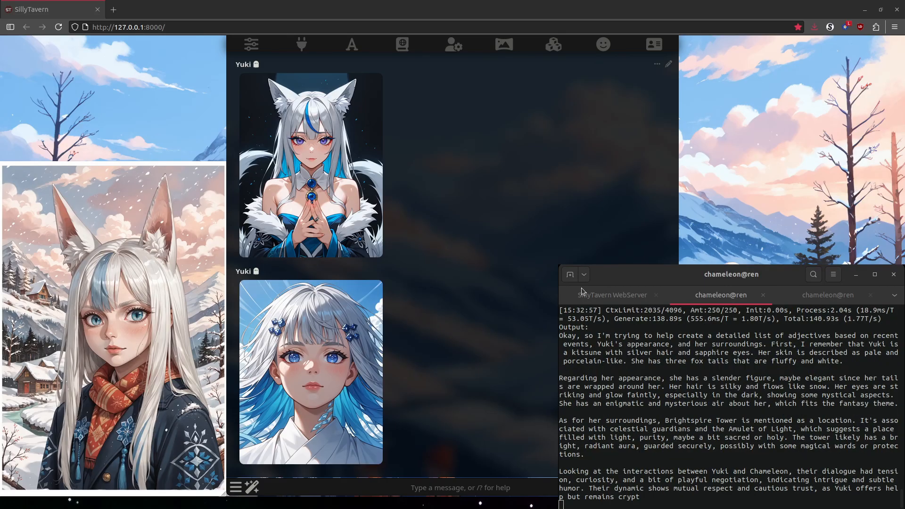
left_click(611, 295)
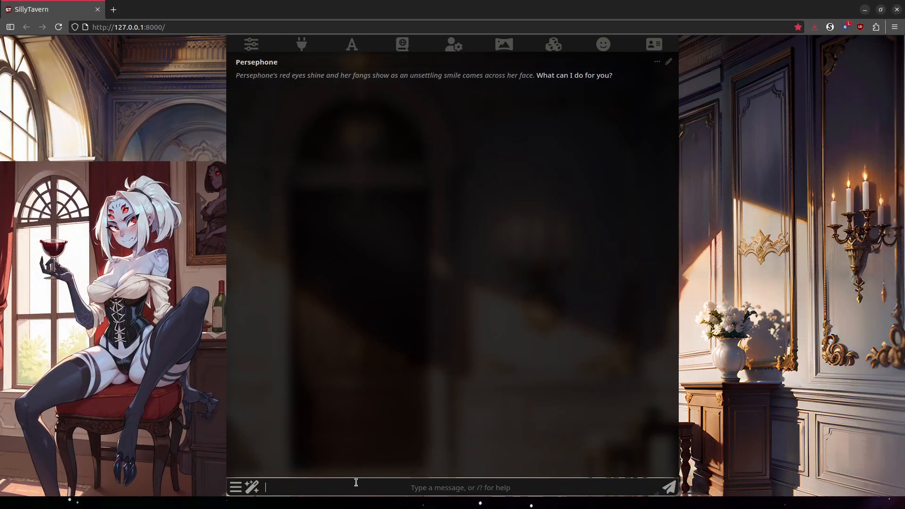
Ask Persephone for information on the legendary artifact called the Crimson Bingus
type("Hi Persephone, I'm looking for informa")
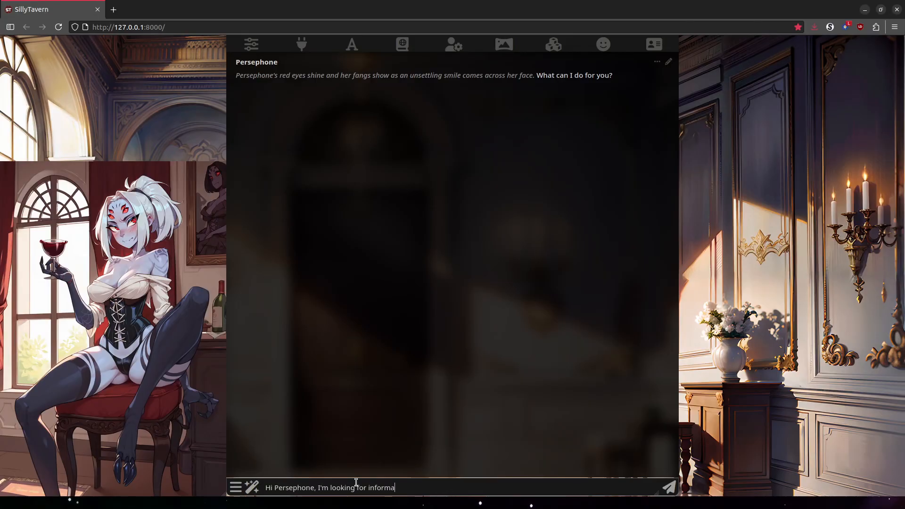
type("tion on a legendary artifact called")
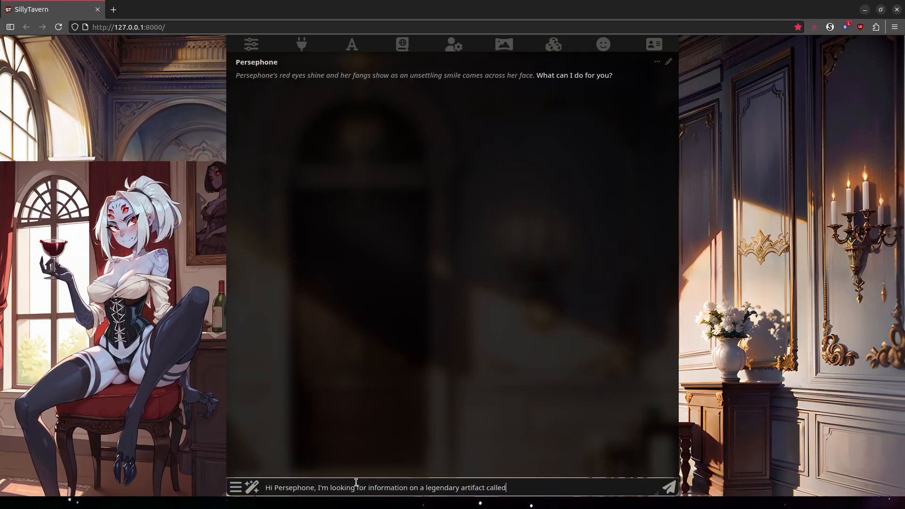
type("the Crimson Bingus. Do you know anything")
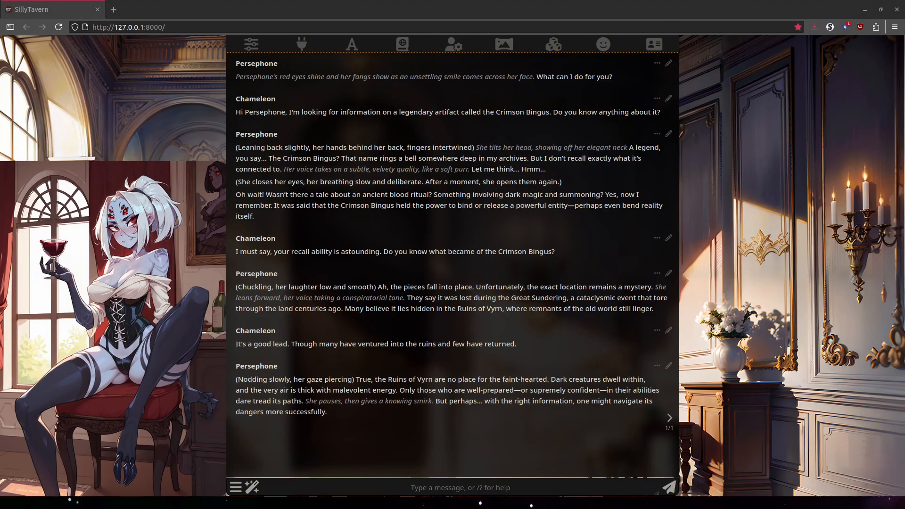
Ask Persephone her price for navigating the ruins and read through her lengthy replies
type("You know how to navigate the ruins? What's your p")
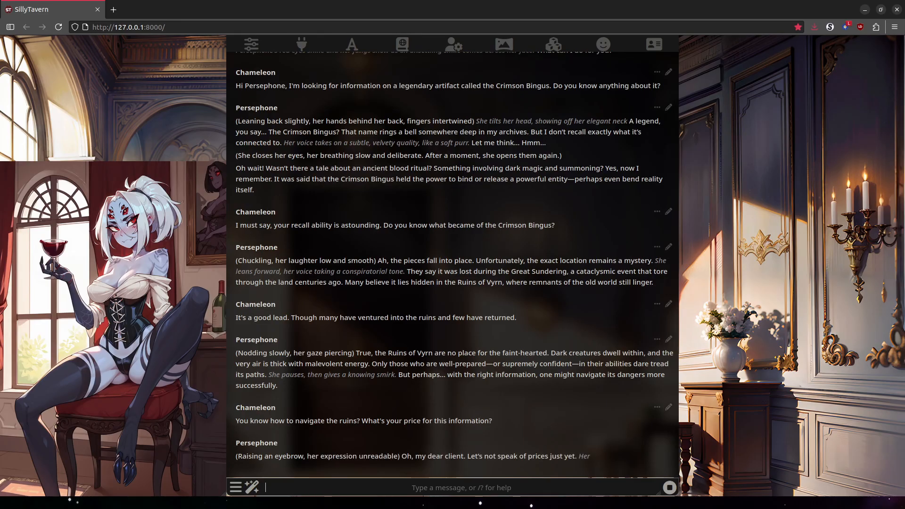
scroll("up", 3)
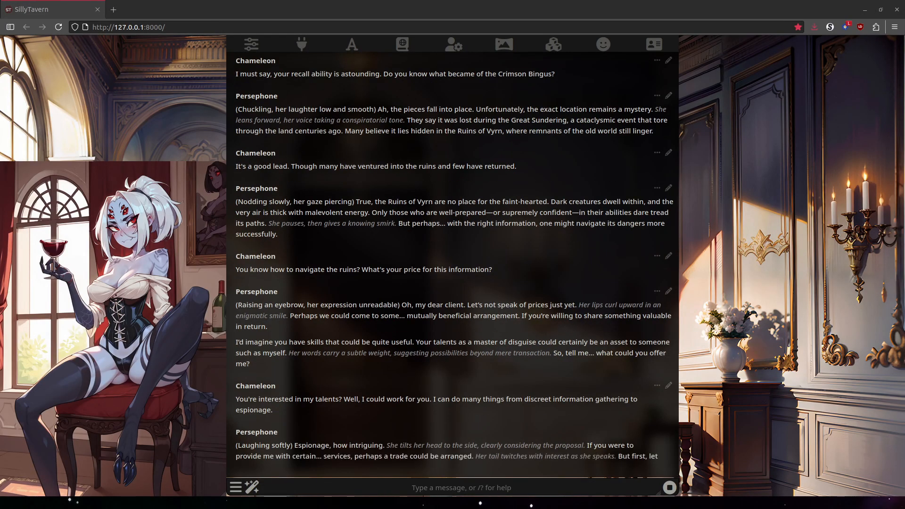
scroll("down", 3)
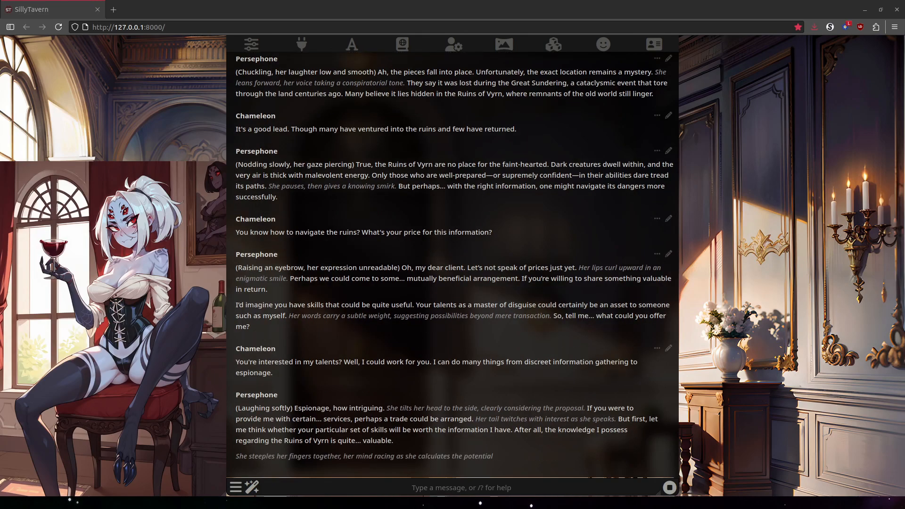
scroll("up", 3)
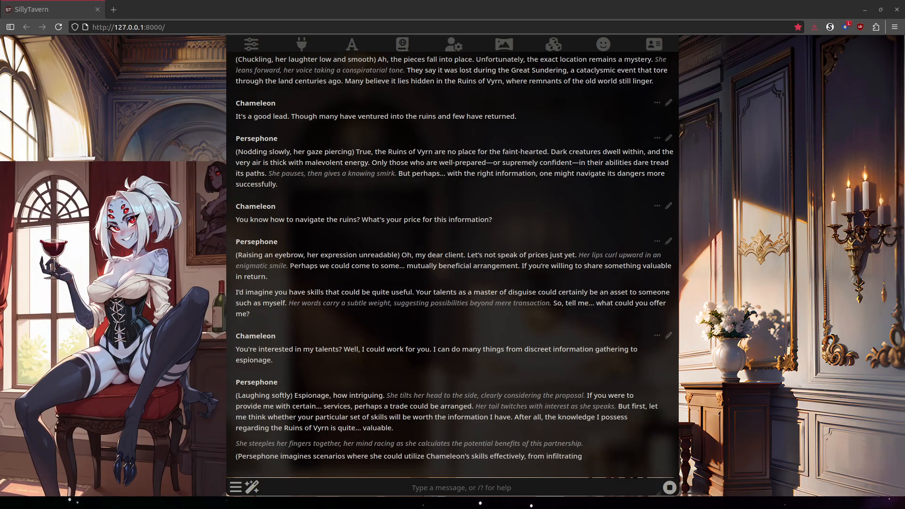
scroll("down", 3)
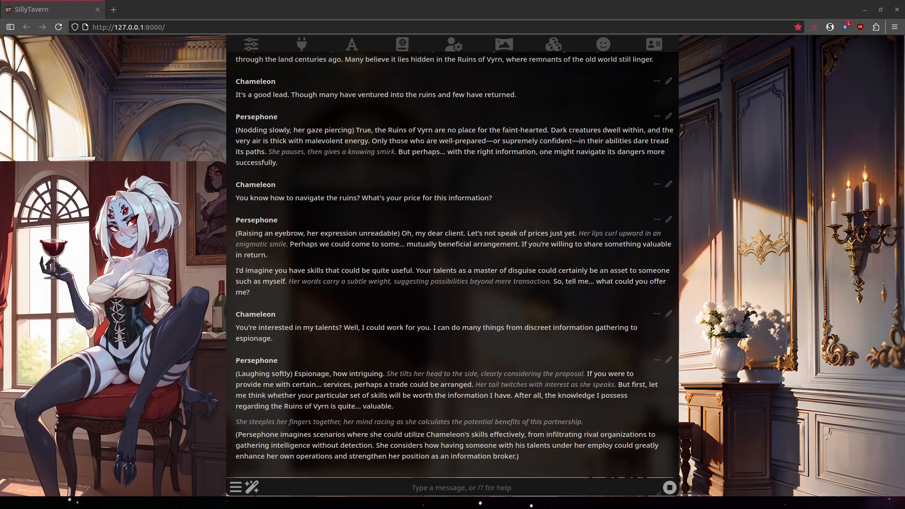
scroll("down", 3)
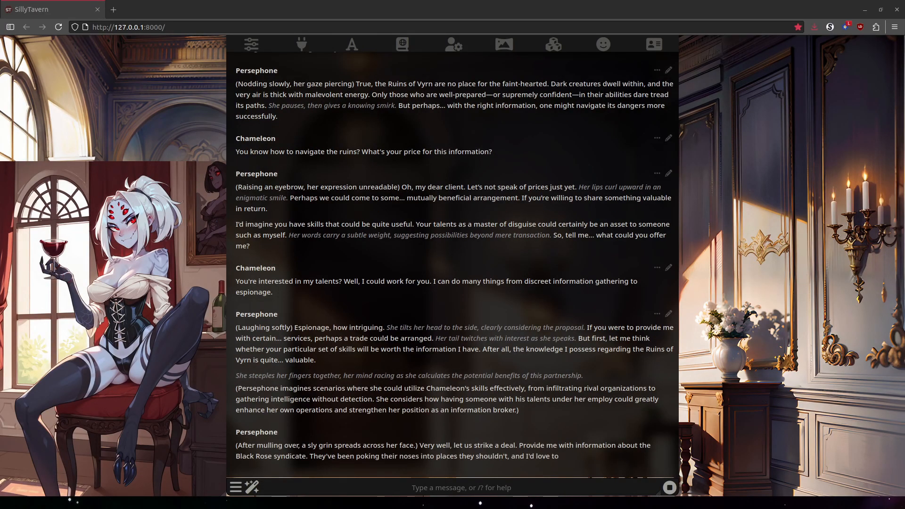
scroll("up", 3)
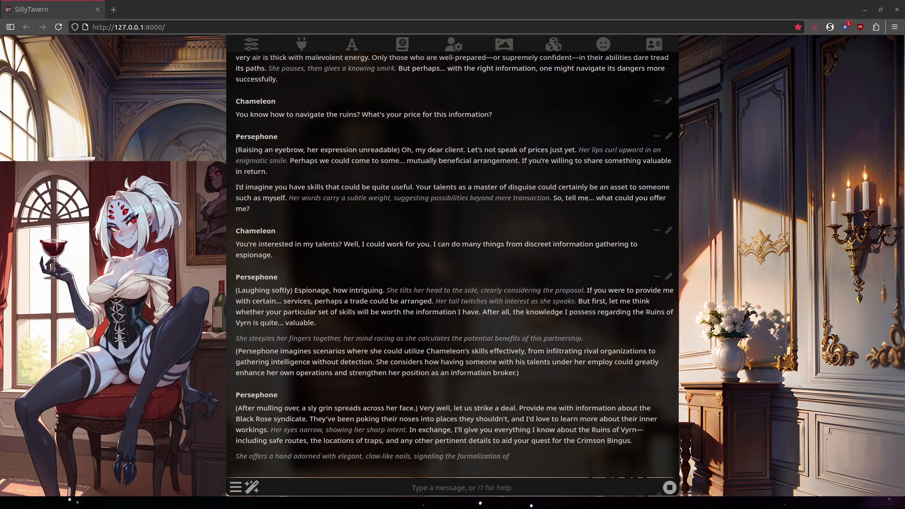
scroll("down", 3)
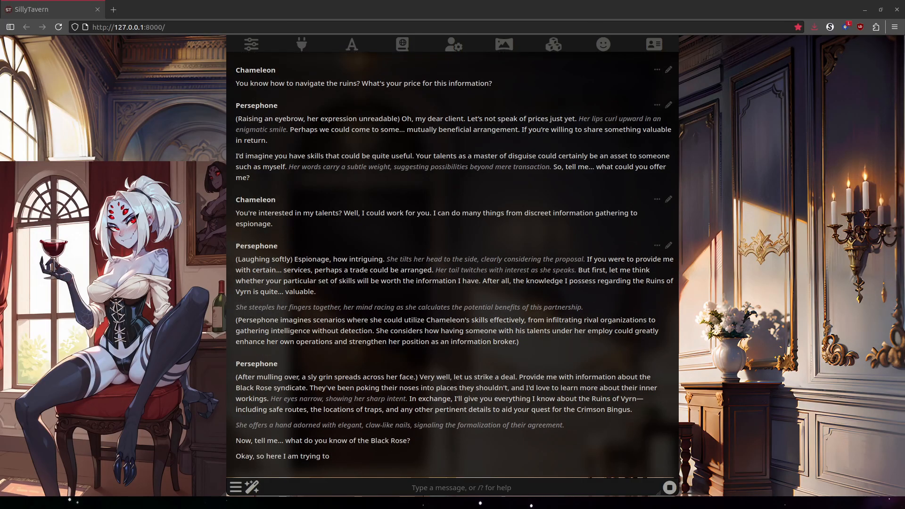